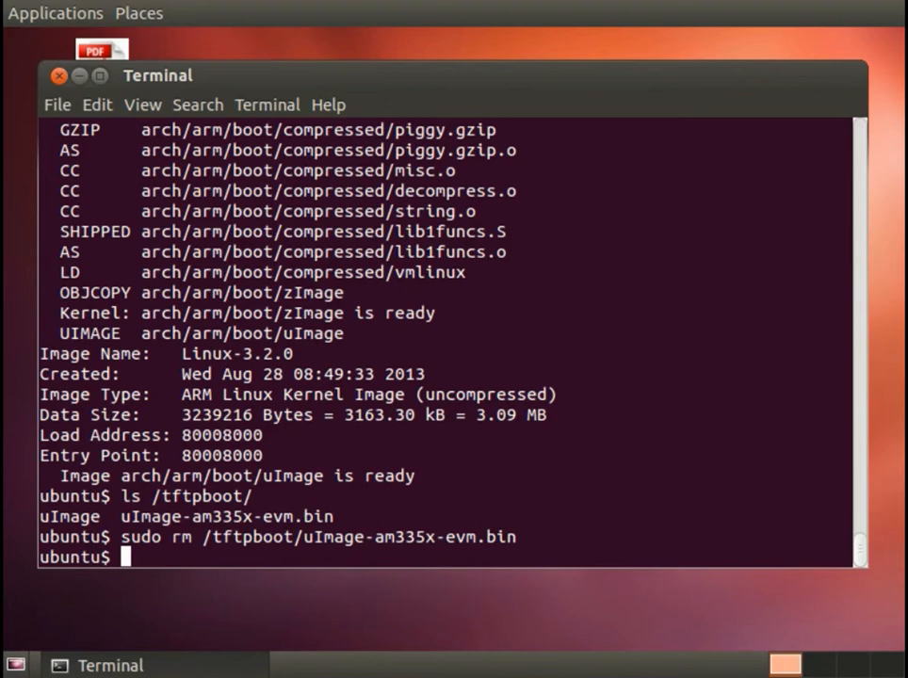
Step: Enter ~/ti-sdk-am335x-evm-06.00.00.00, list its contents, then move into bin/
type("cd ~/ti-sdk-am335x-evm-06.00.00.00/")
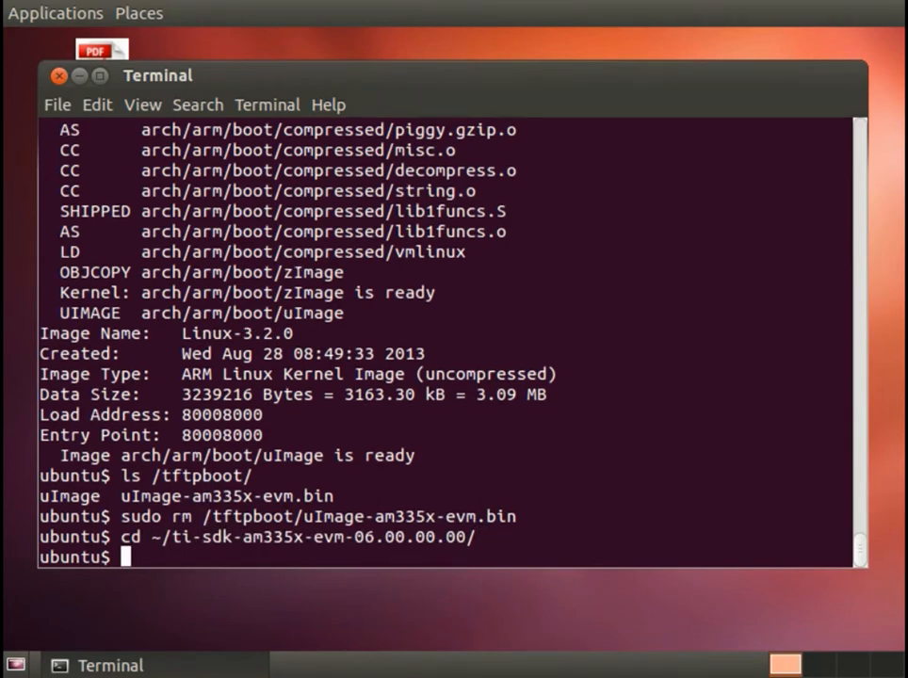
type("ls")
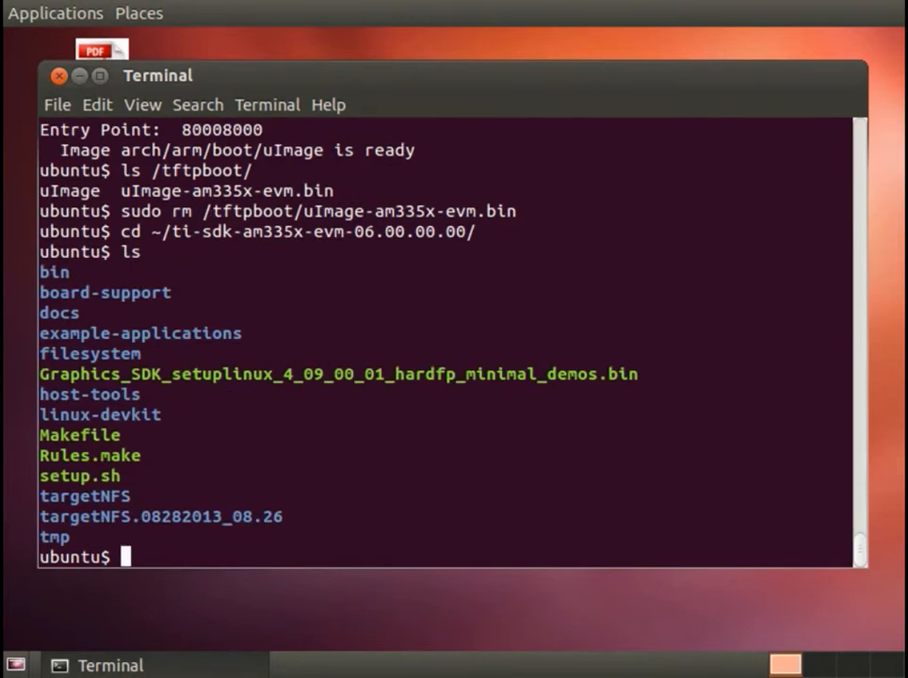
type("cd bin/")
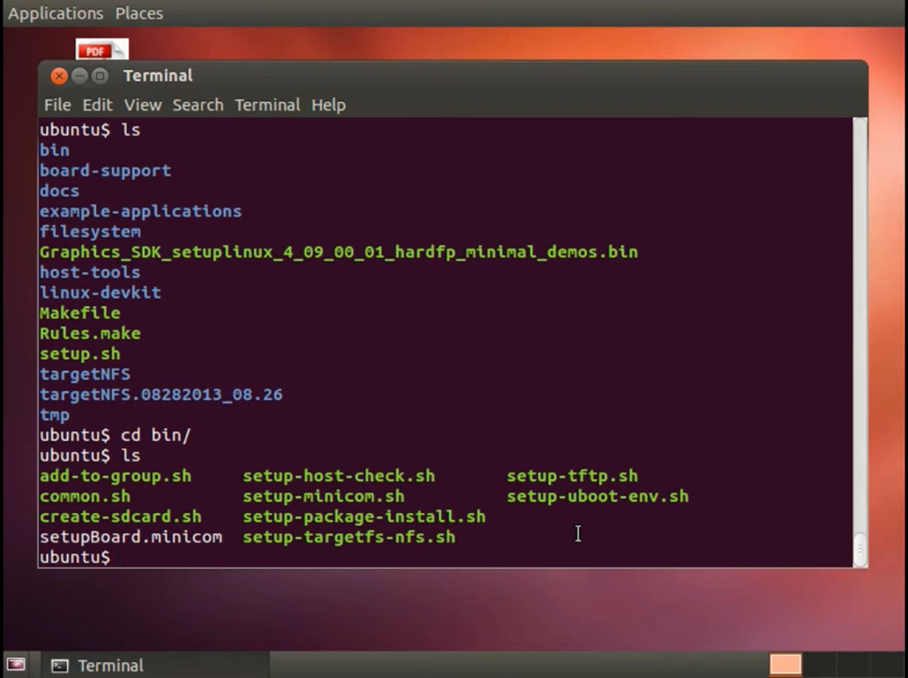
Step: Run sudo ./create-sdcard.sh, select sdb (1) and confirm partitioning with y
type("sudo")
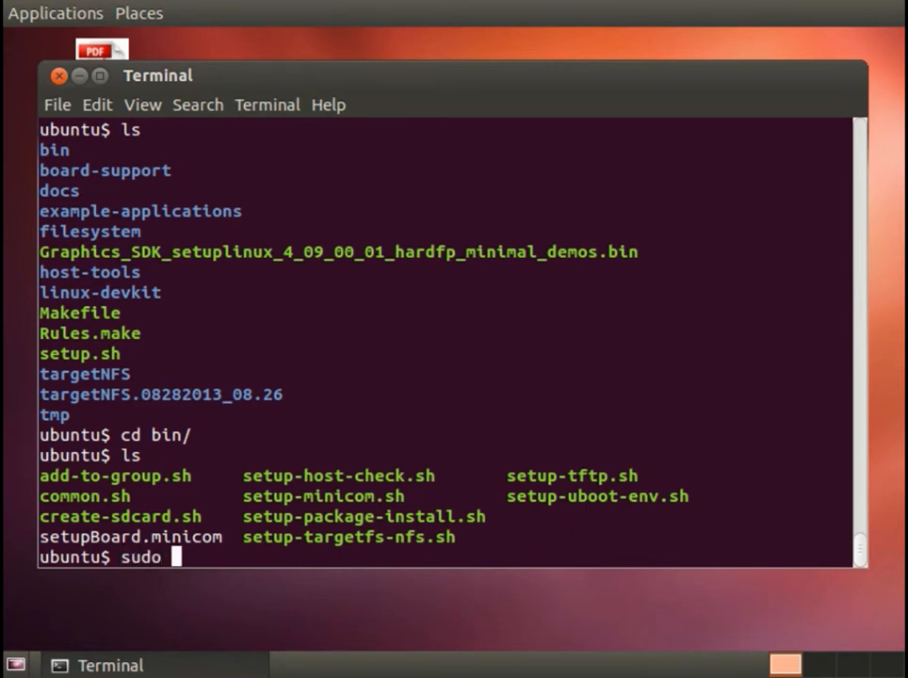
type("./create-sdcard.sh")
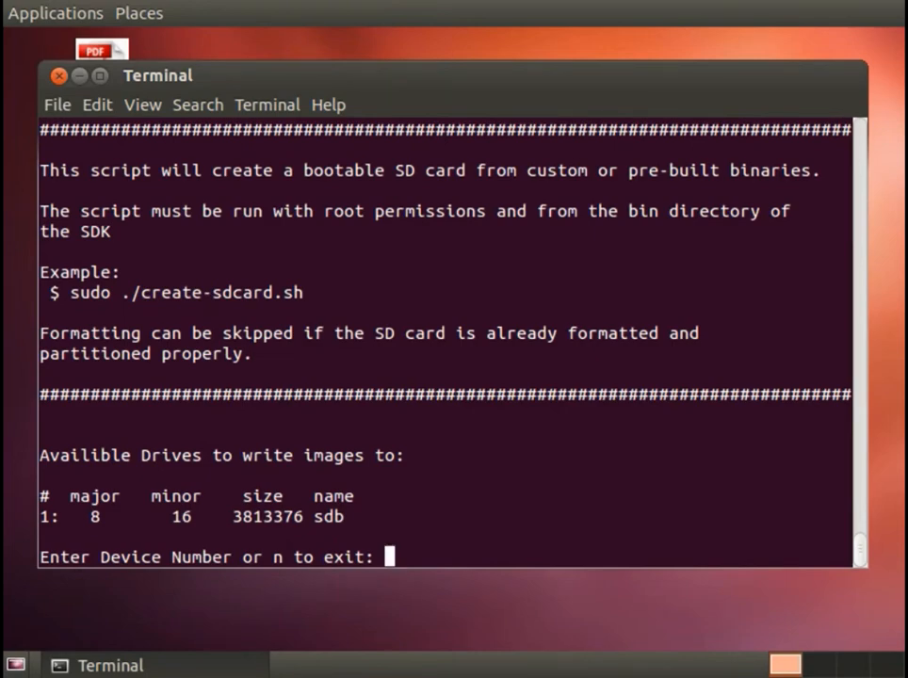
type("1")
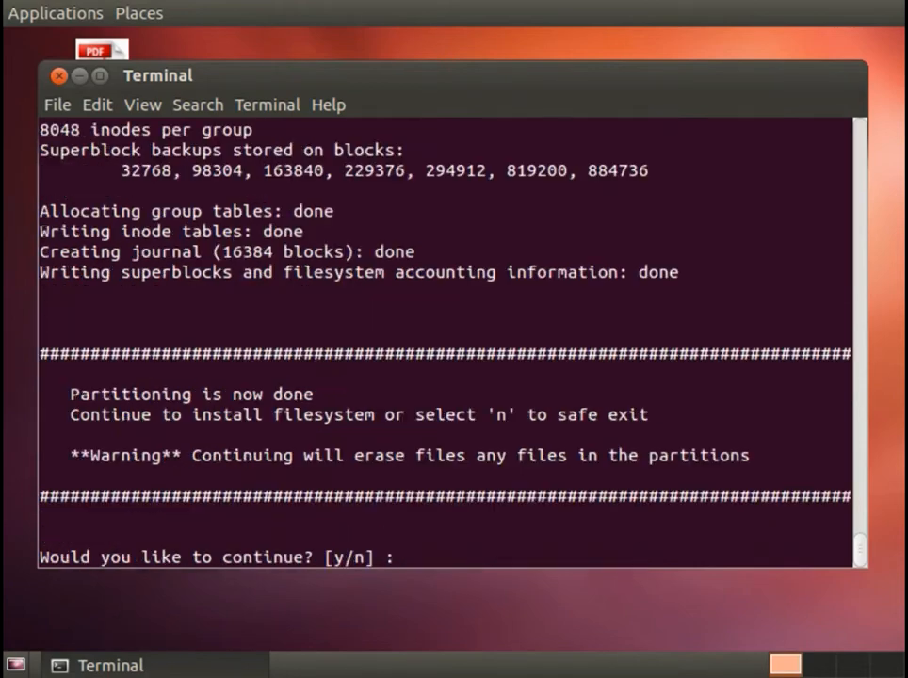
mouse_move(611, 495)
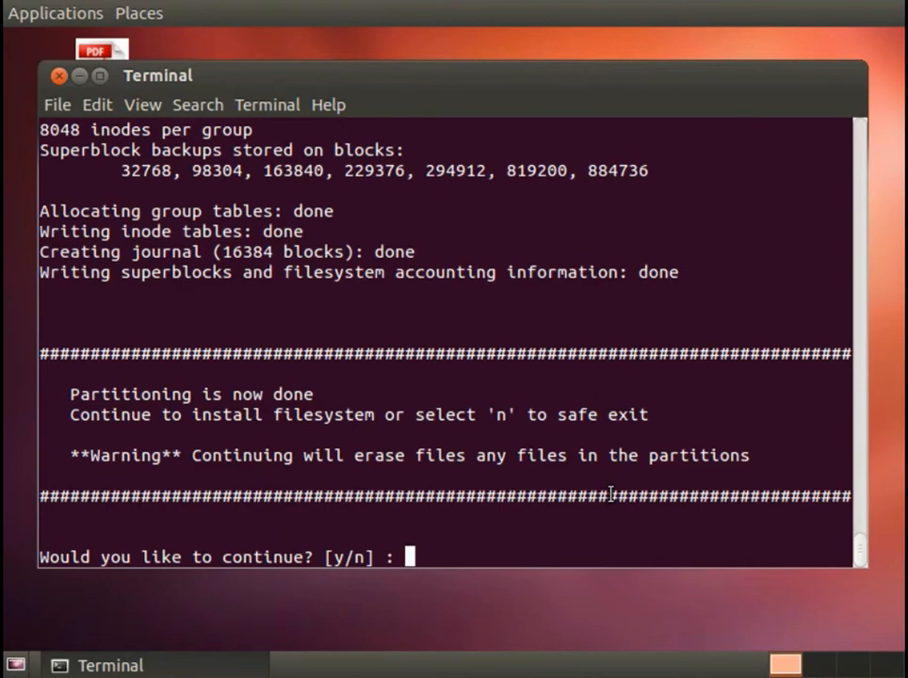
type("y")
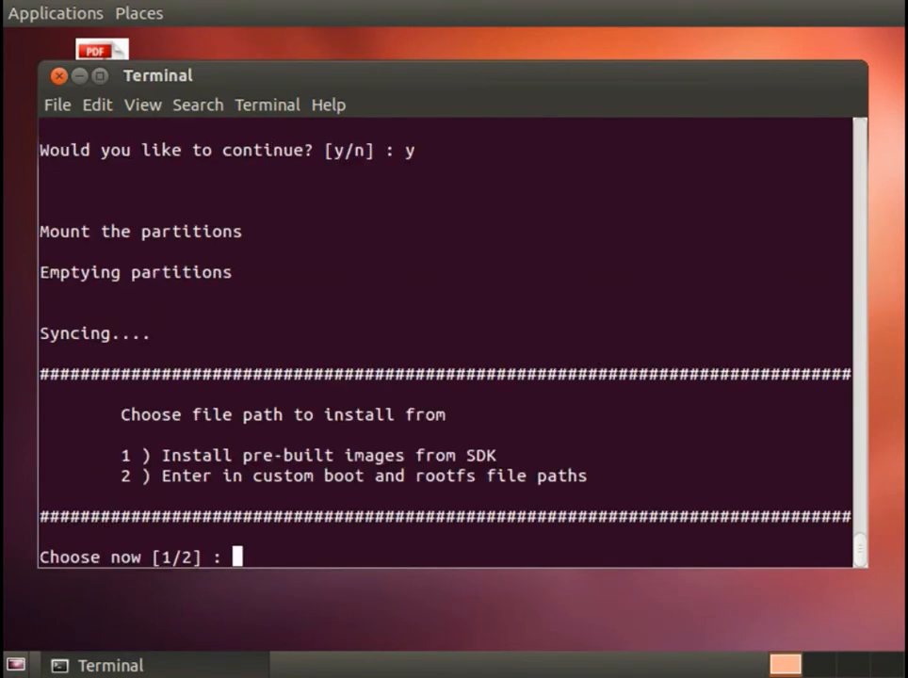
Step: Choose option 1 to install the SDK's pre-built images onto the card
type("1")
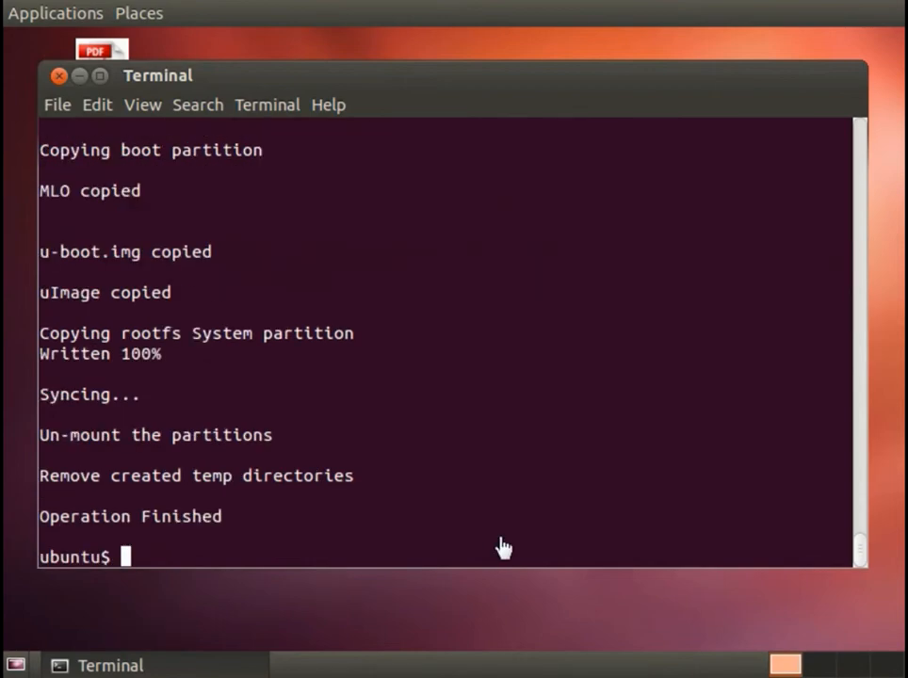
mouse_move(555, 482)
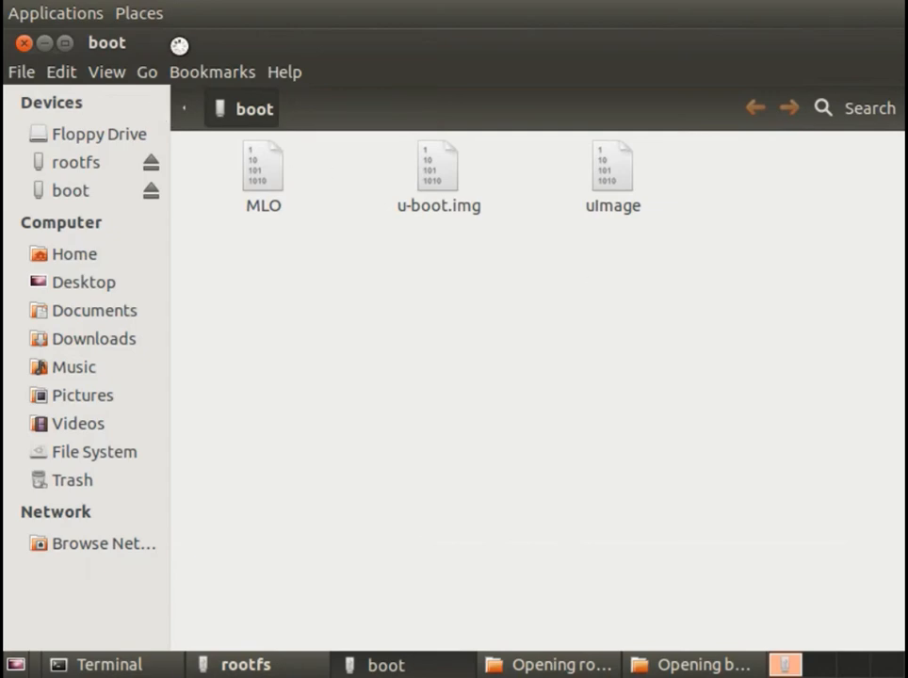
Step: Close the boot partition window after seeing MLO, u-boot.img and uImage
left_click(241, 664)
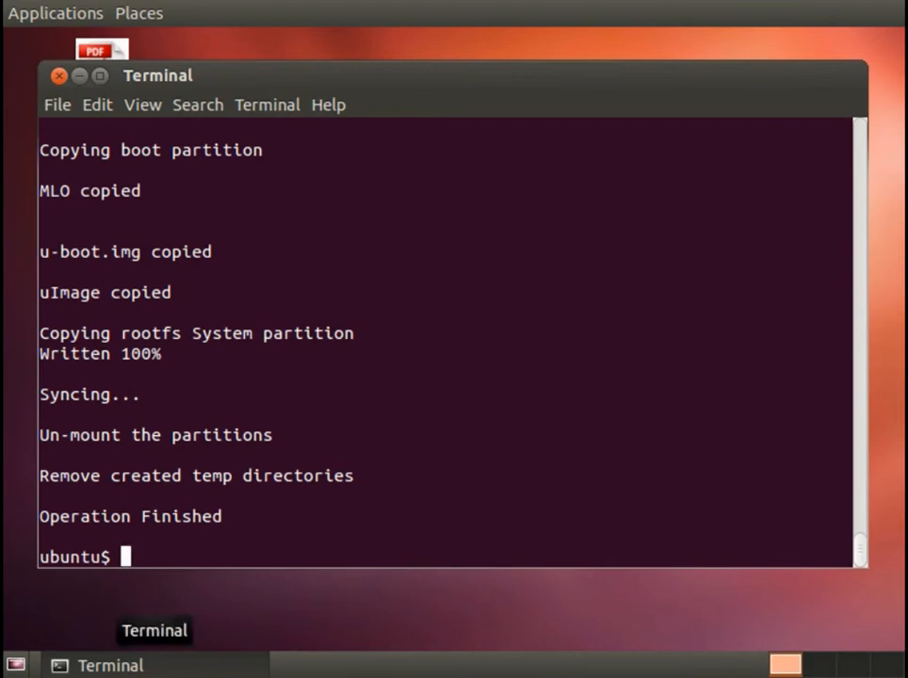
mouse_move(452, 488)
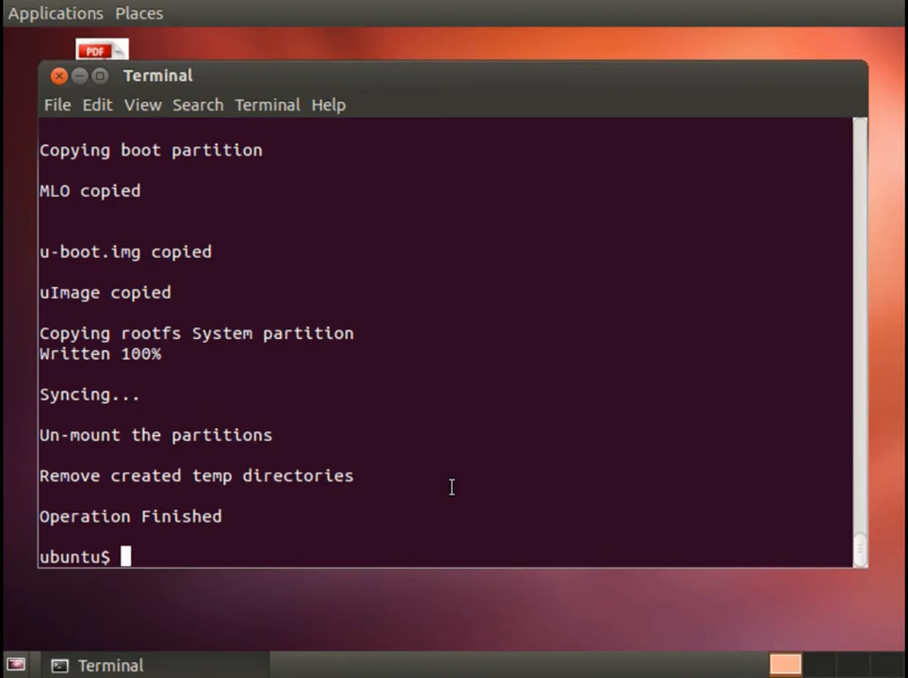
Step: Open minicom -s Serial port setup showing /dev/ttyUSB0 at 115200 8N1
type("minicom")
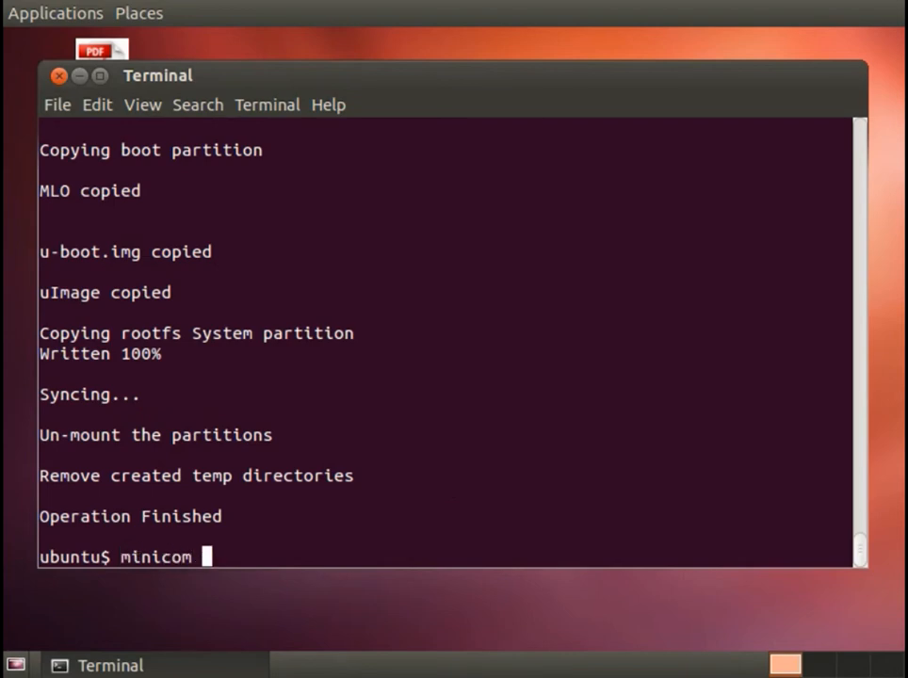
type("-s")
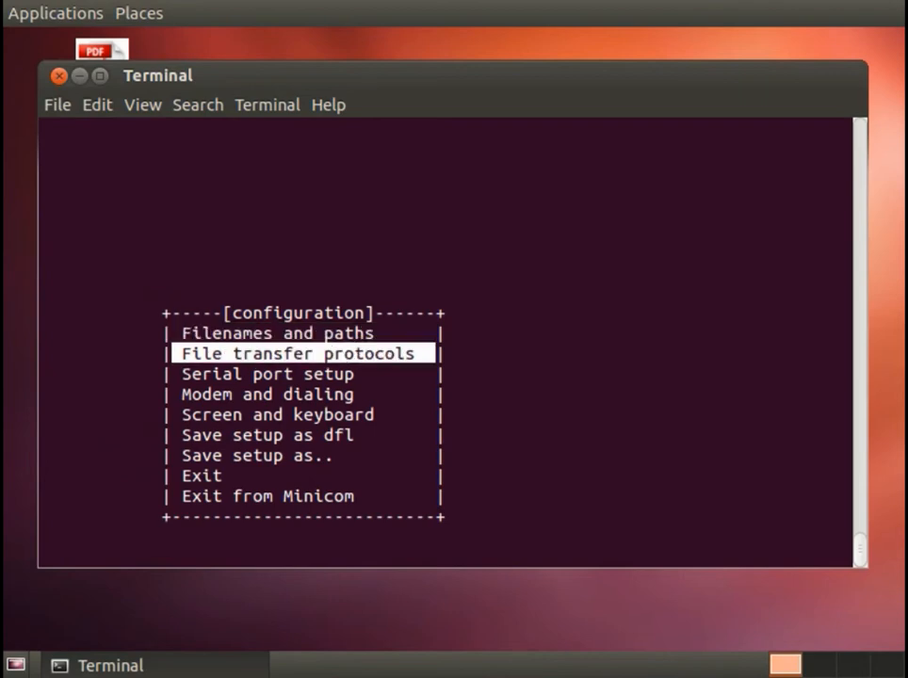
key("Down")
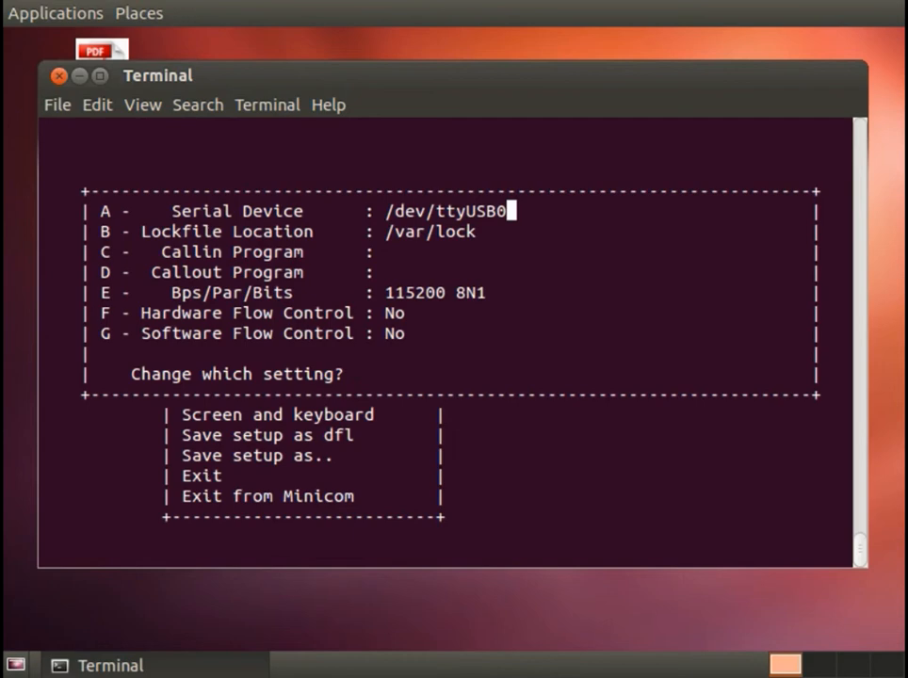
type("1")
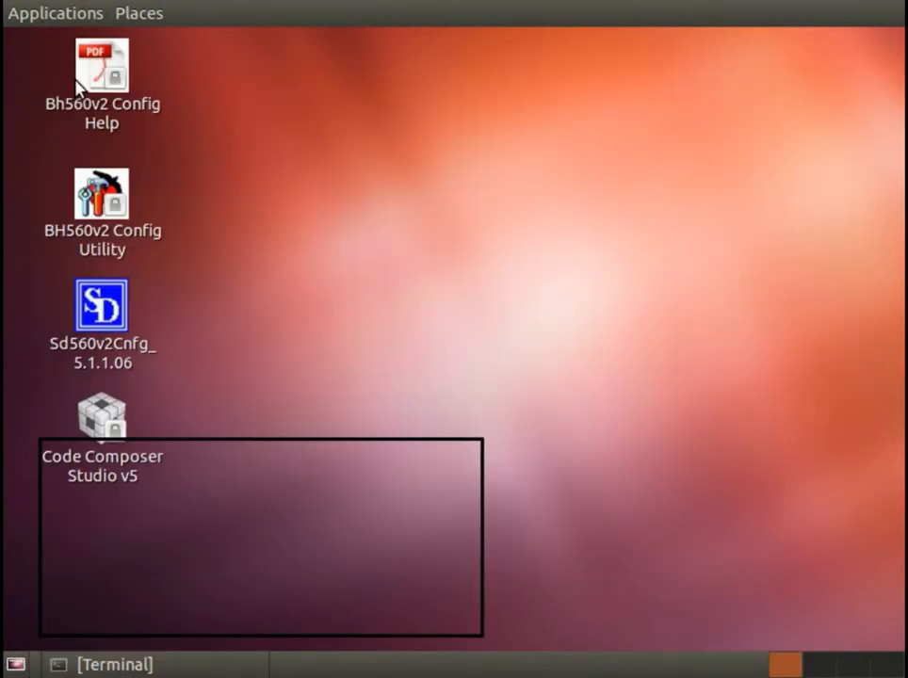
Step: Move pointercal and uImage from the boot partition to the trash
left_click(462, 410)
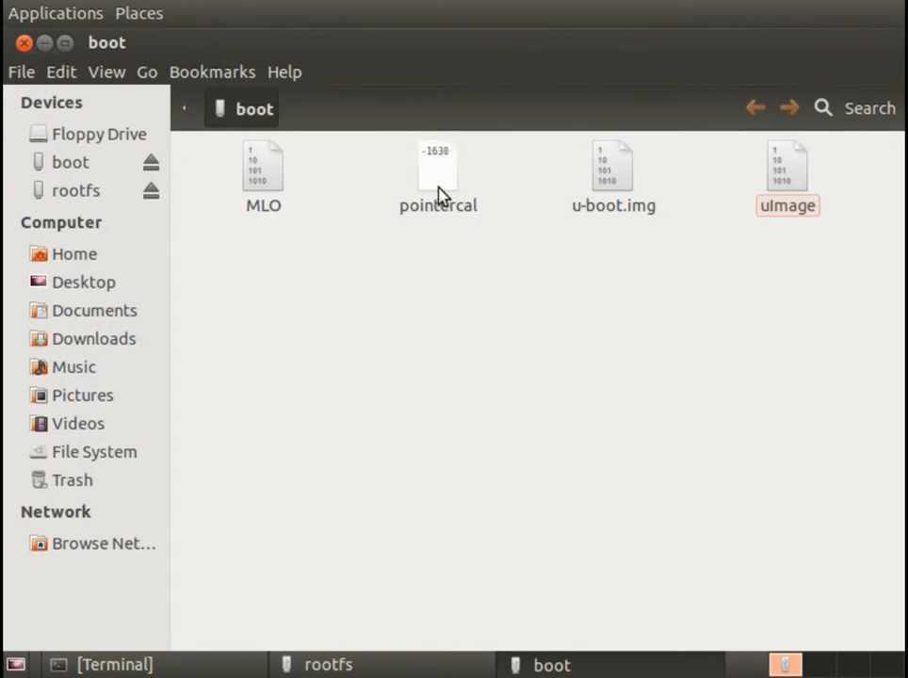
right_click(438, 169)
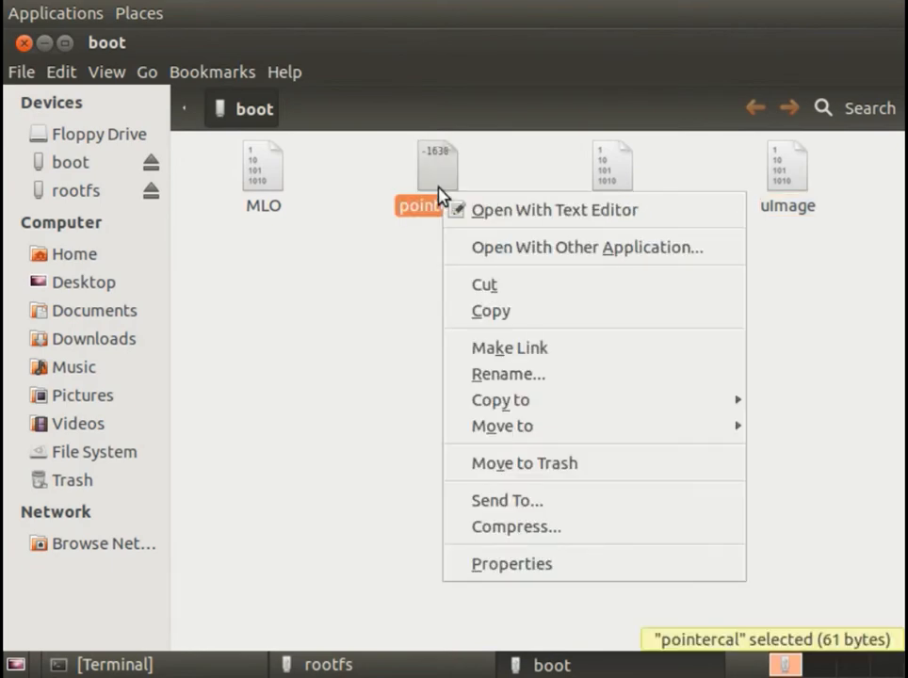
mouse_move(621, 478)
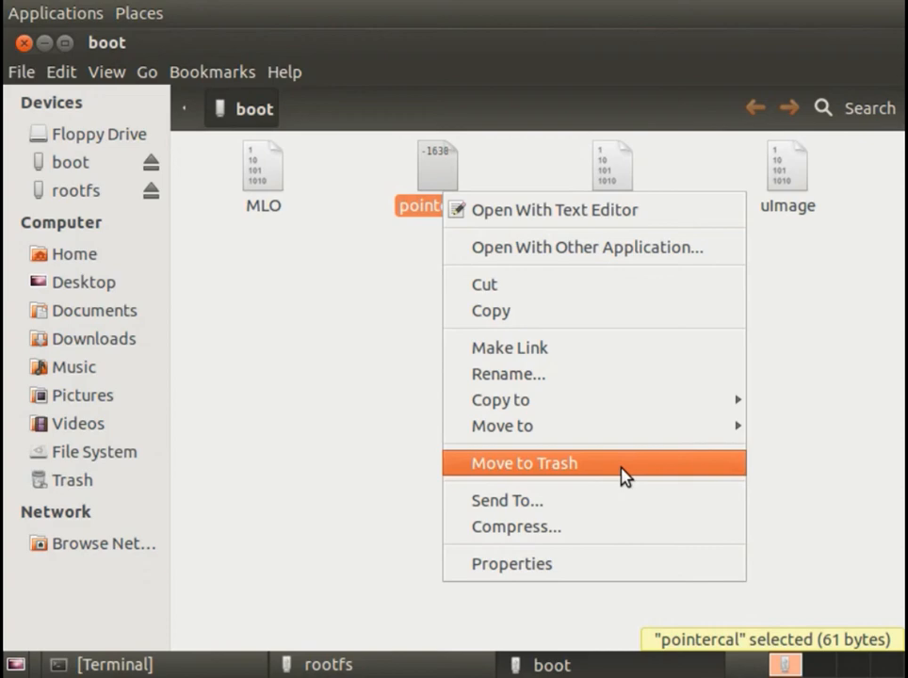
left_click(523, 463)
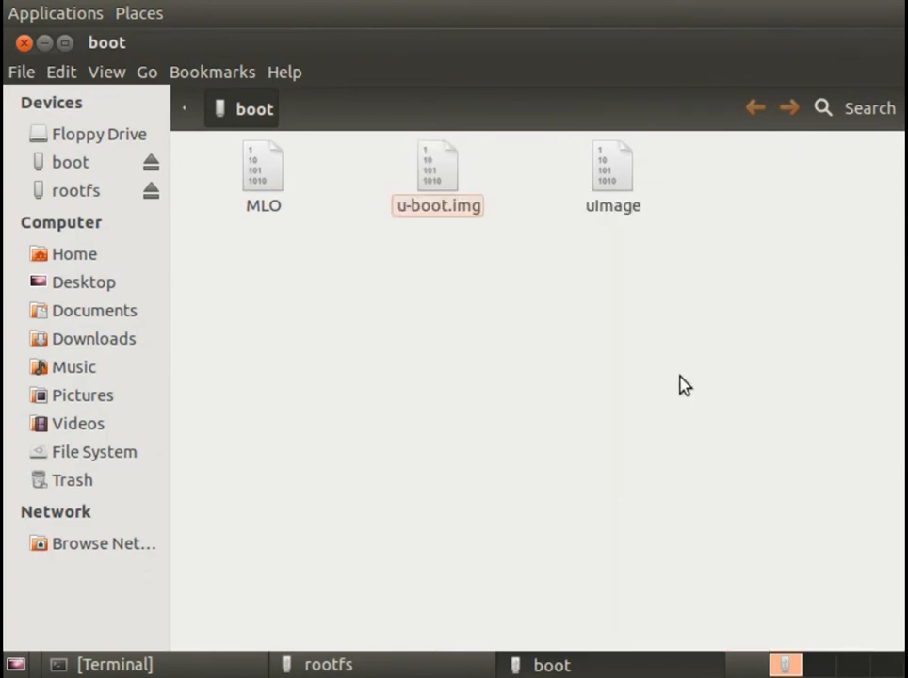
mouse_move(730, 227)
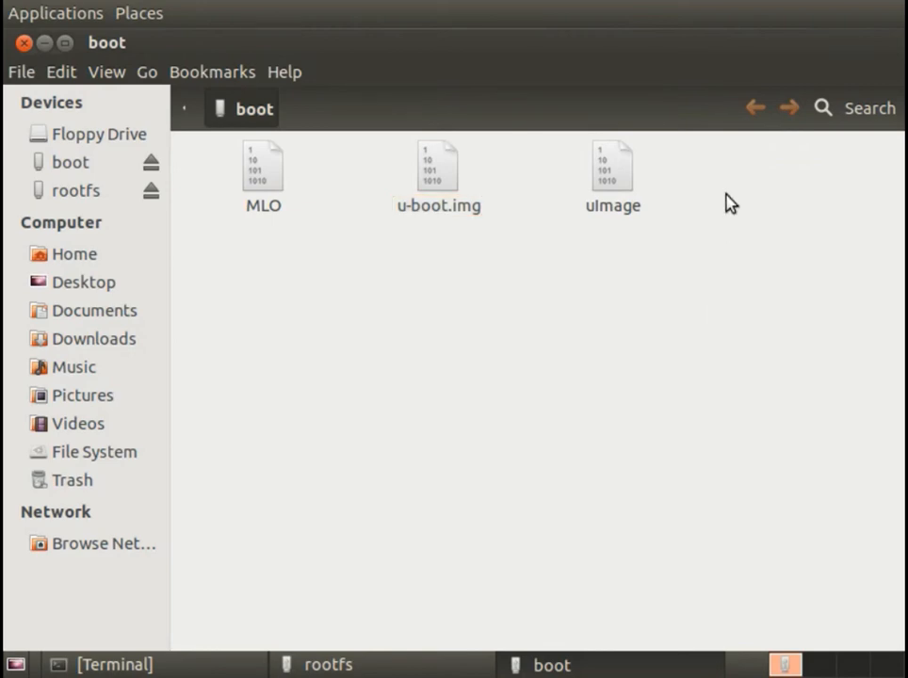
right_click(609, 168)
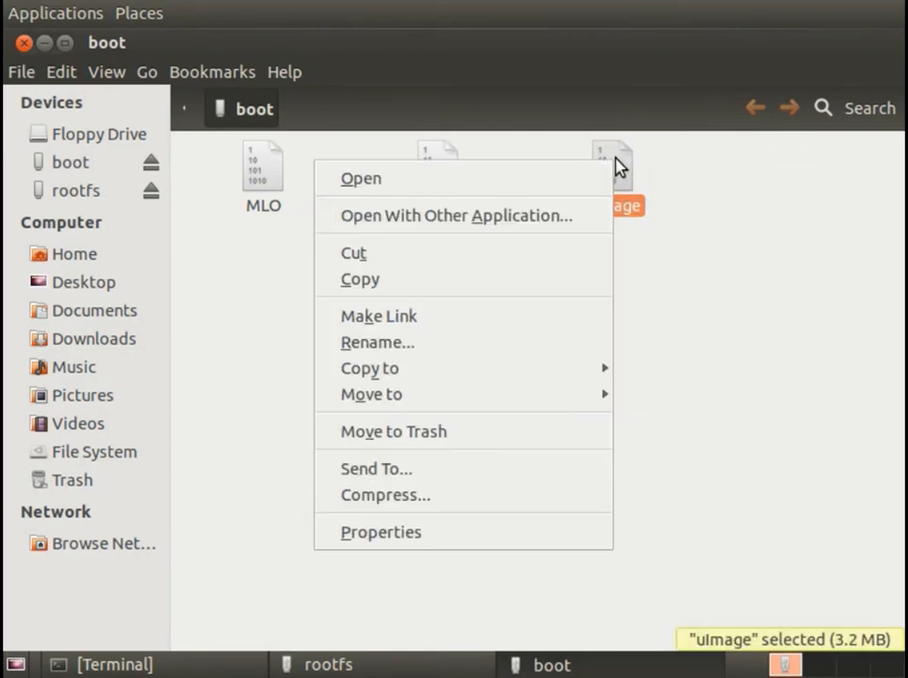
mouse_move(397, 439)
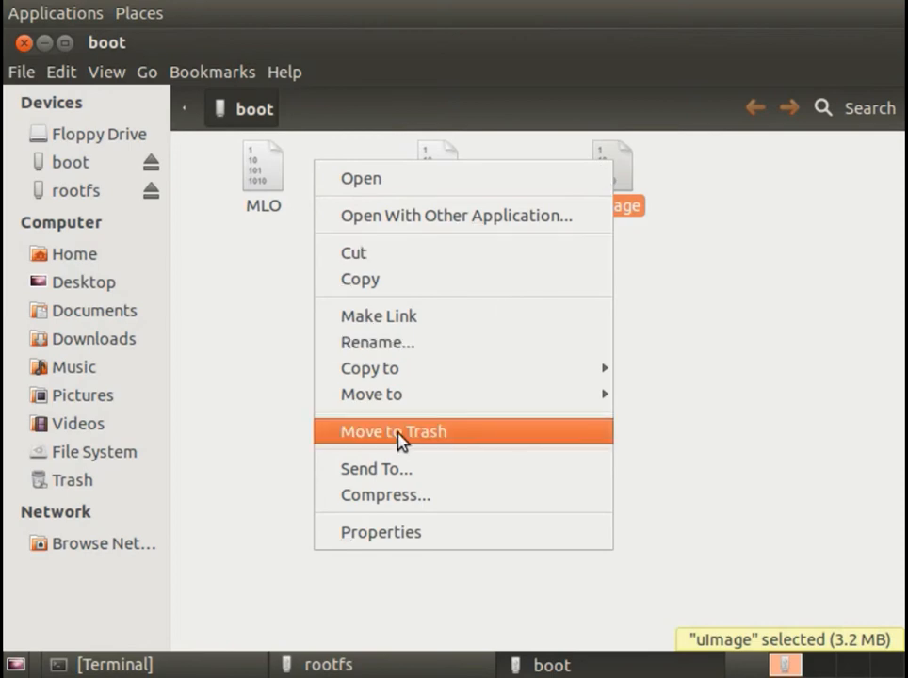
mouse_move(371, 395)
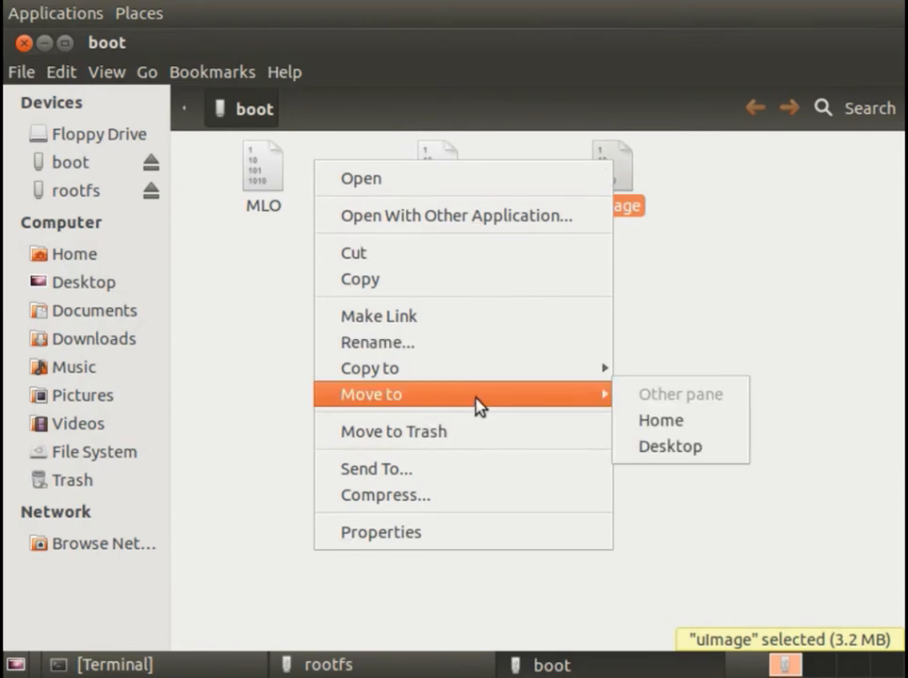
mouse_move(472, 441)
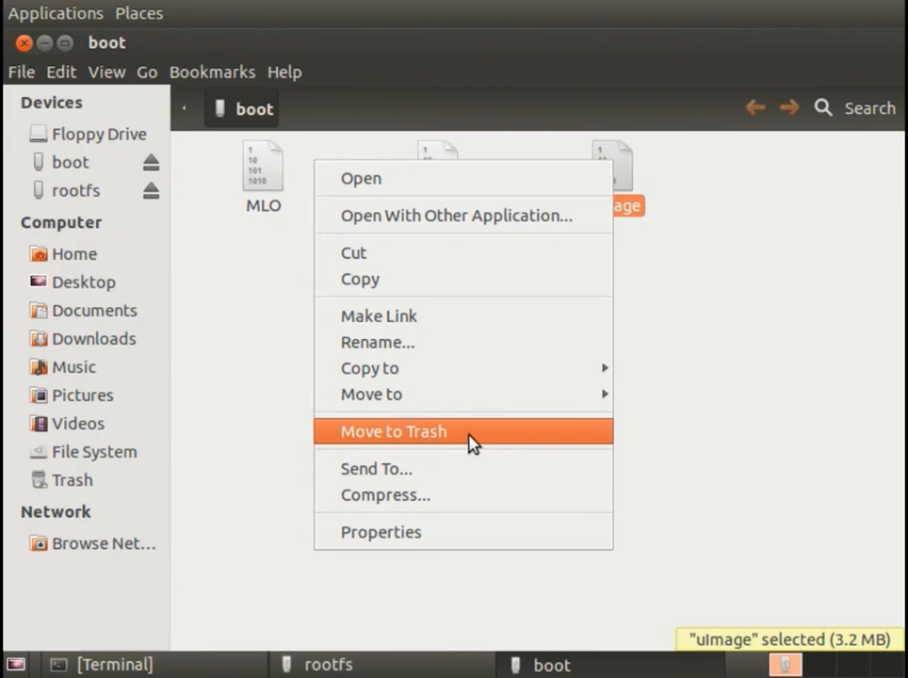
left_click(392, 432)
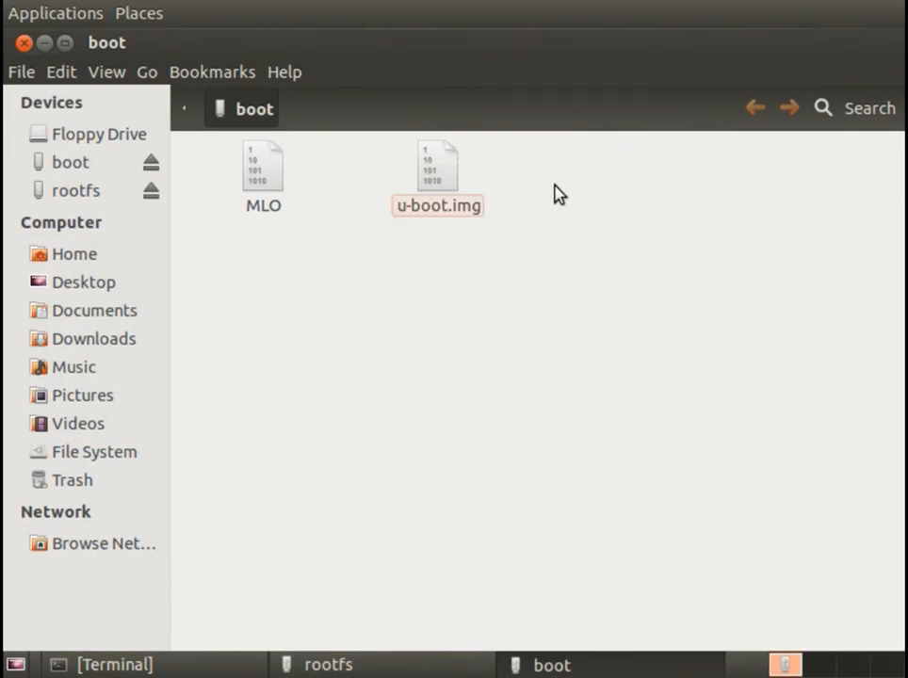
Step: Create an empty uEnv.txt in boot and open it in the text editor
right_click(558, 193)
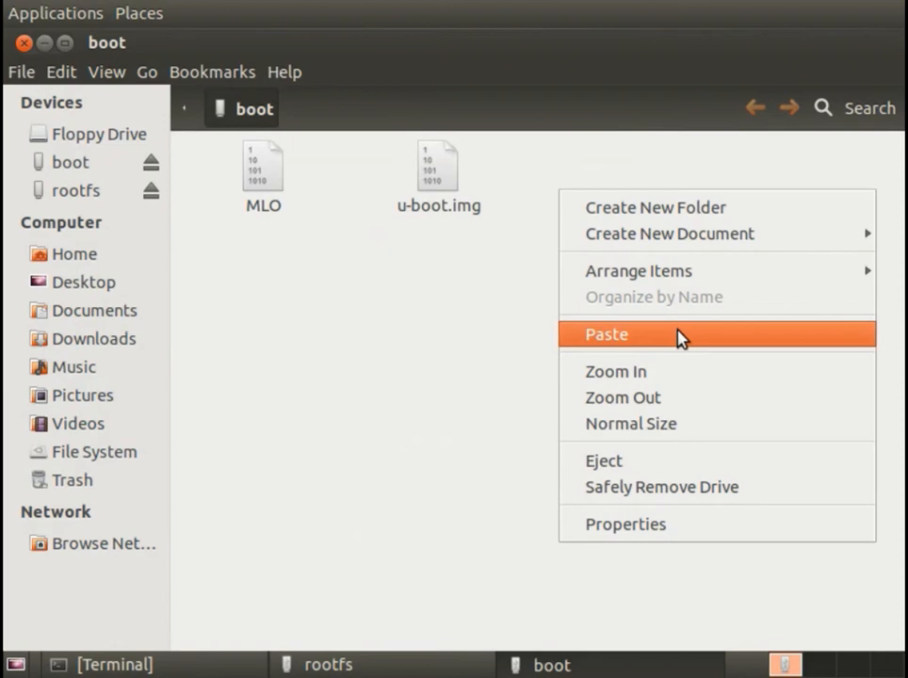
mouse_move(707, 233)
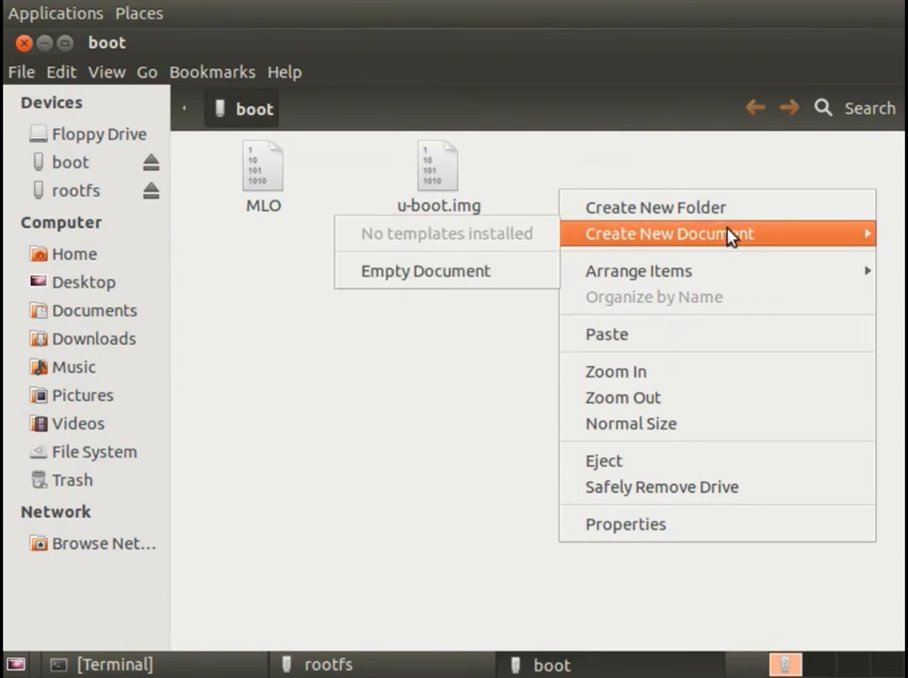
left_click(423, 270)
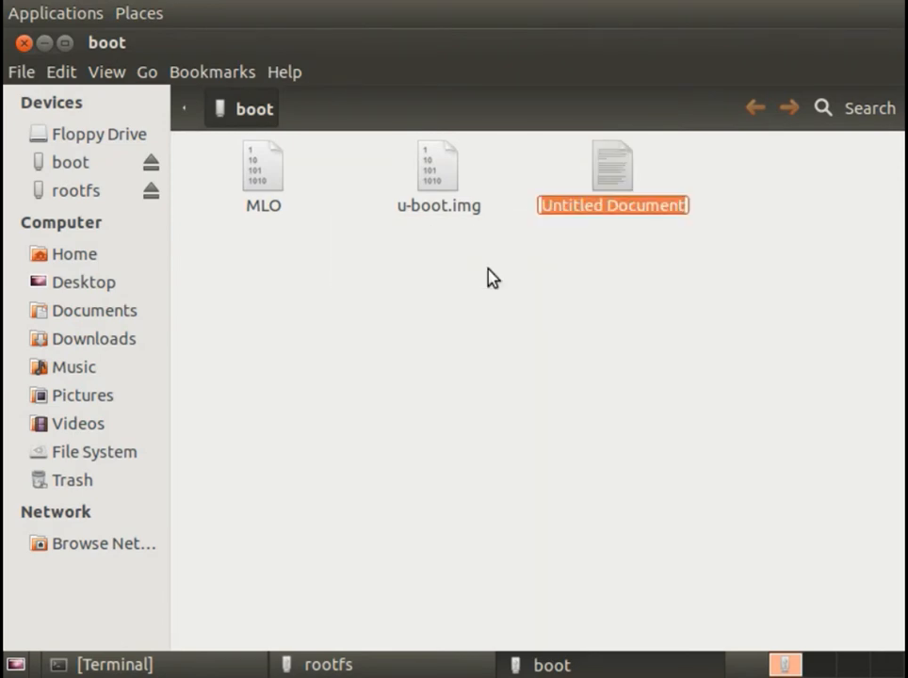
type("uEnv.txt")
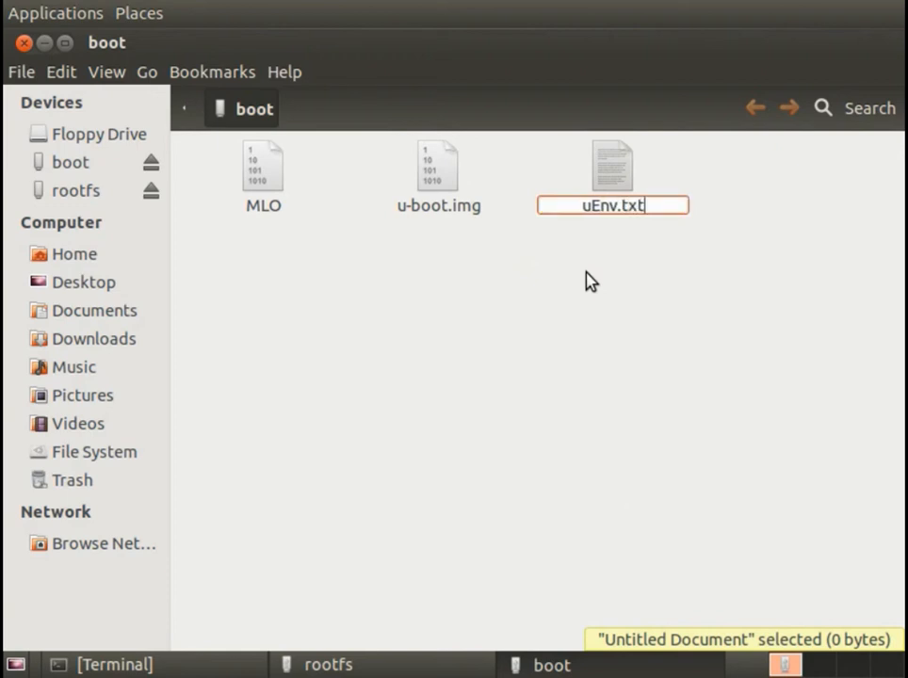
key("Return")
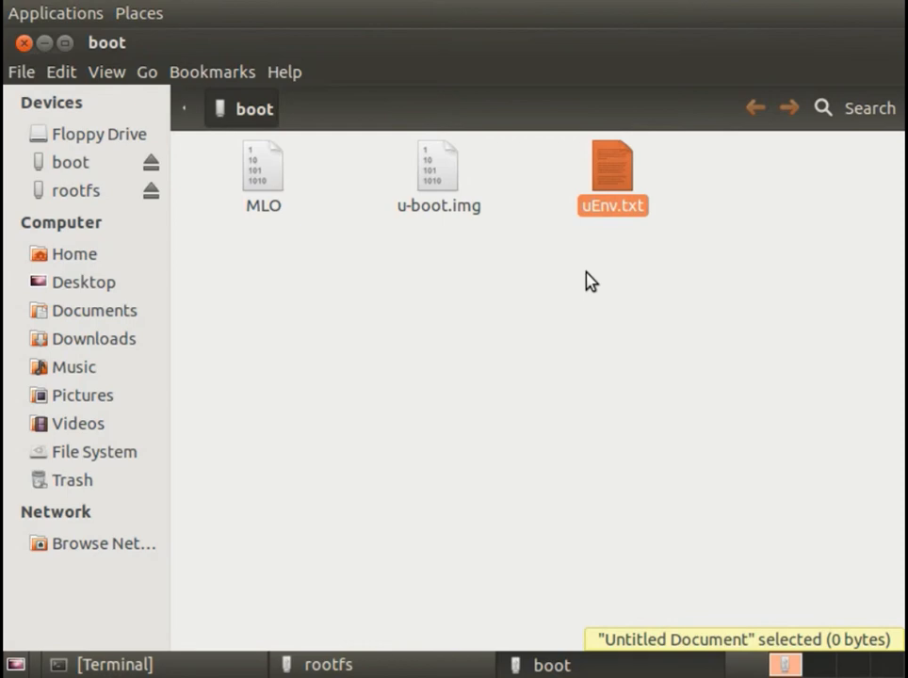
left_click(612, 169)
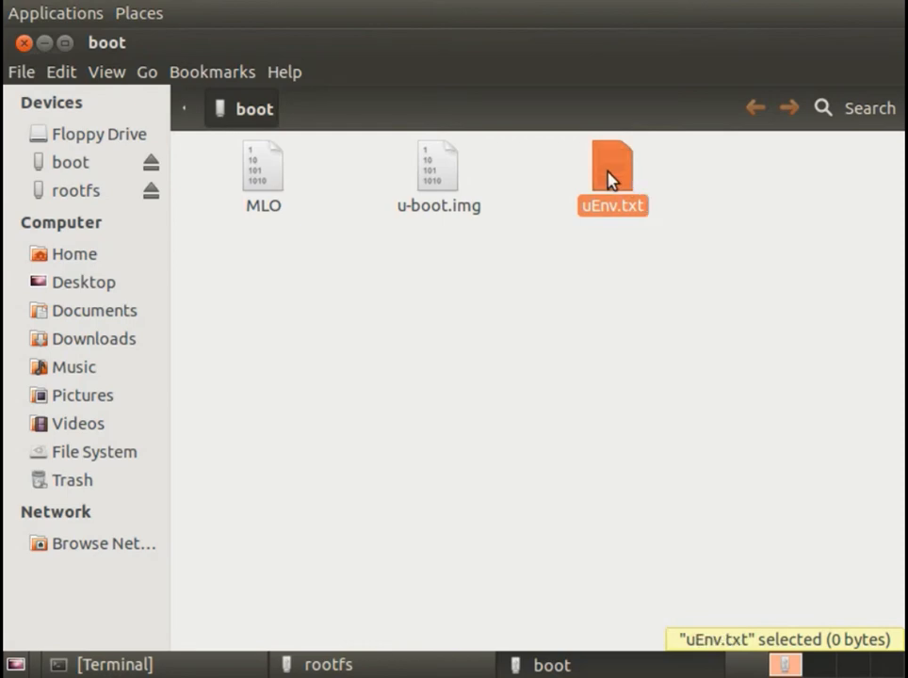
right_click(614, 174)
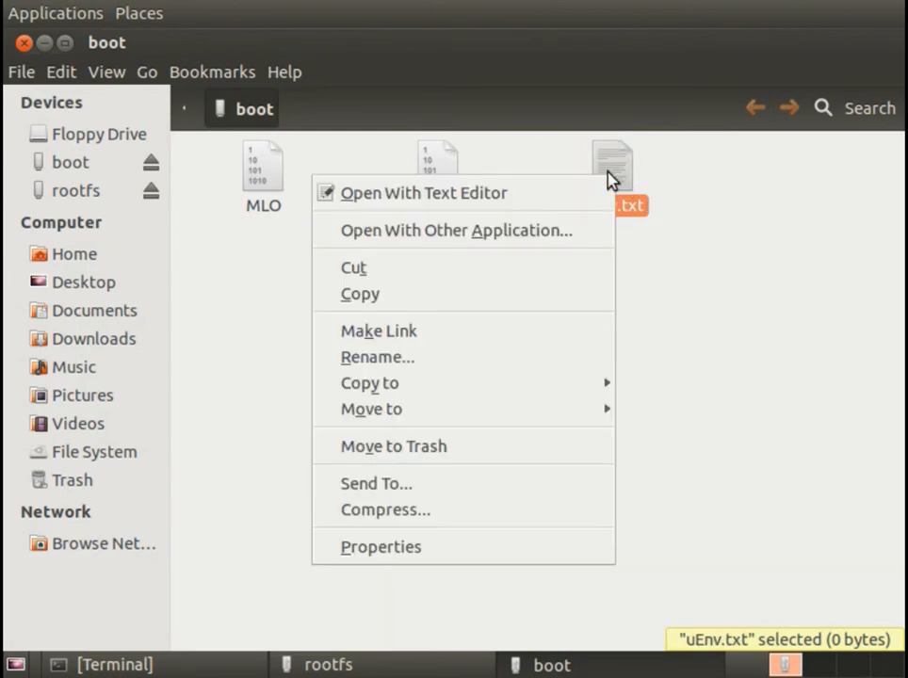
left_click(423, 192)
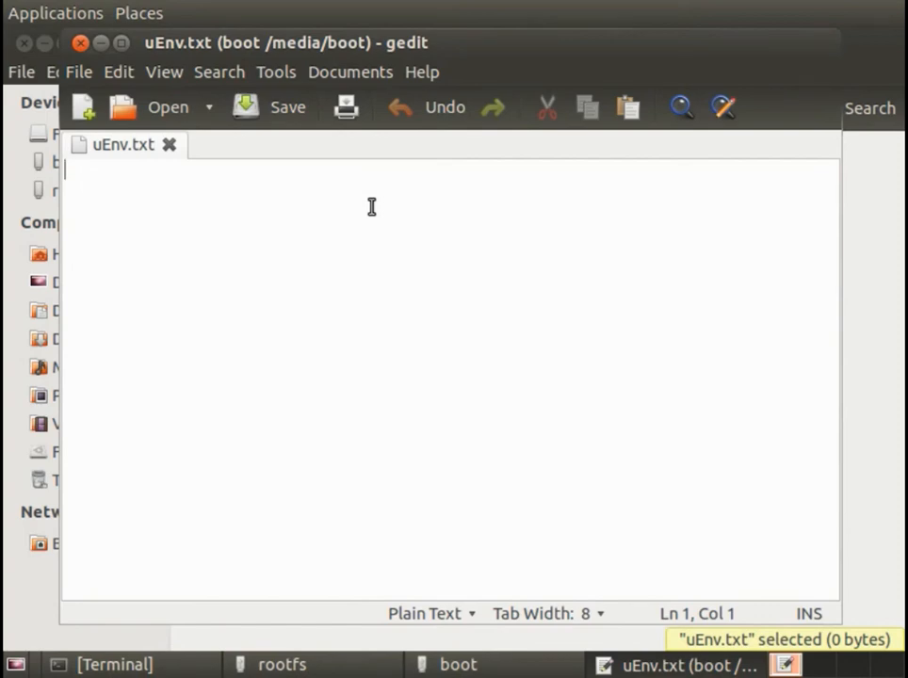
Step: Enter the first line serverip=192.168.1.1 in uEnv.txt
type("s")
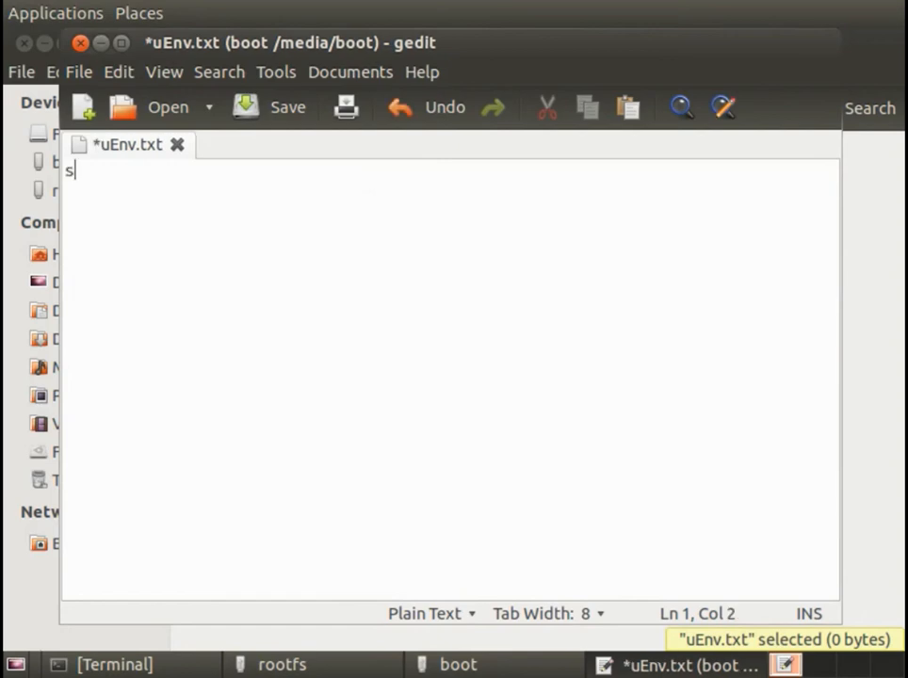
type("erverip")
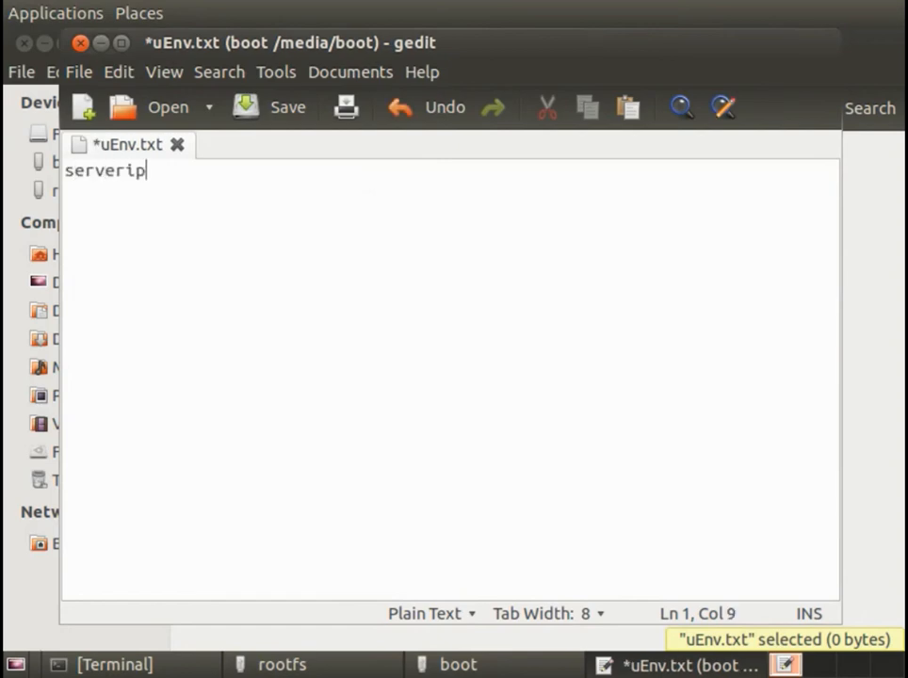
type("=1")
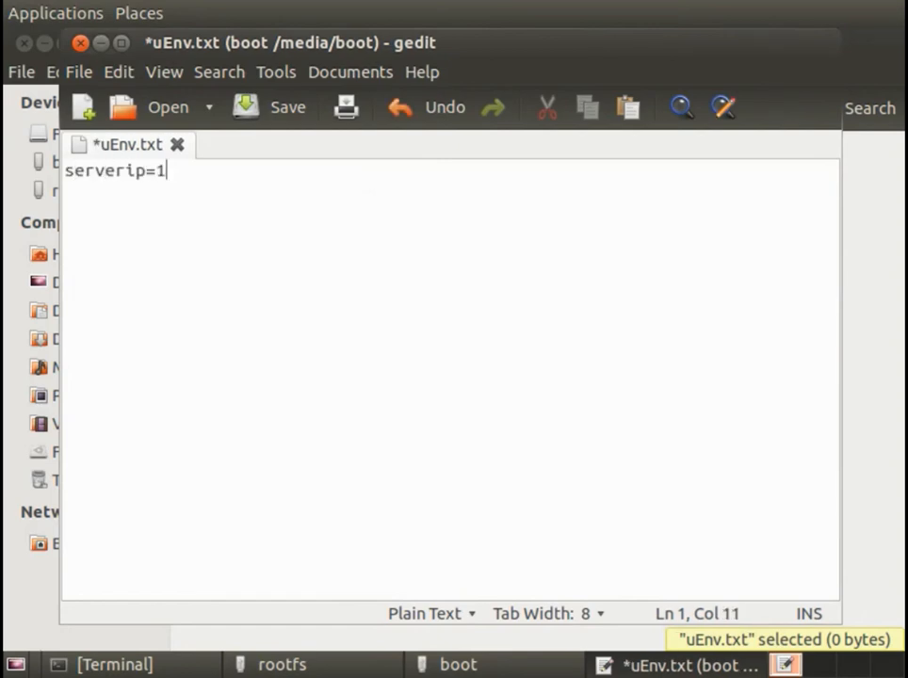
type("92.168.1.1")
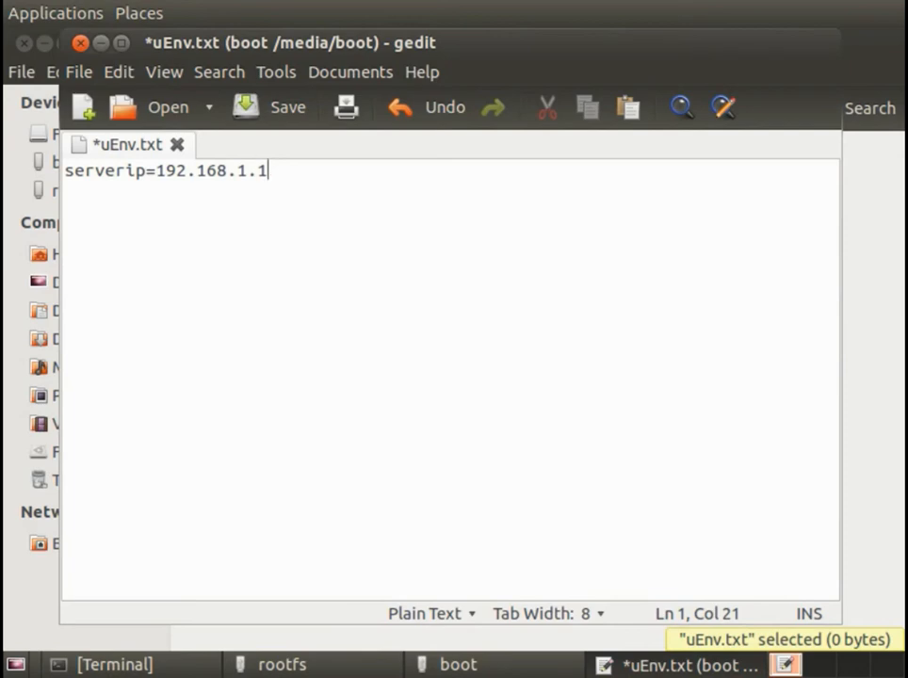
key("Return")
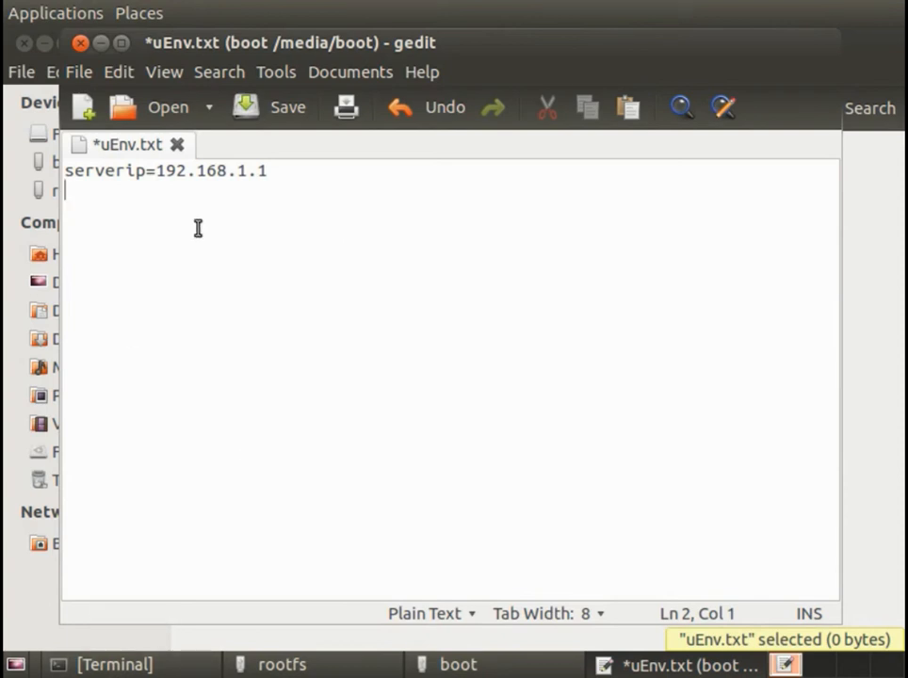
Step: Add the lines bootfile=uImage and uenvcmd=tftp;bootm
type("bootfile")
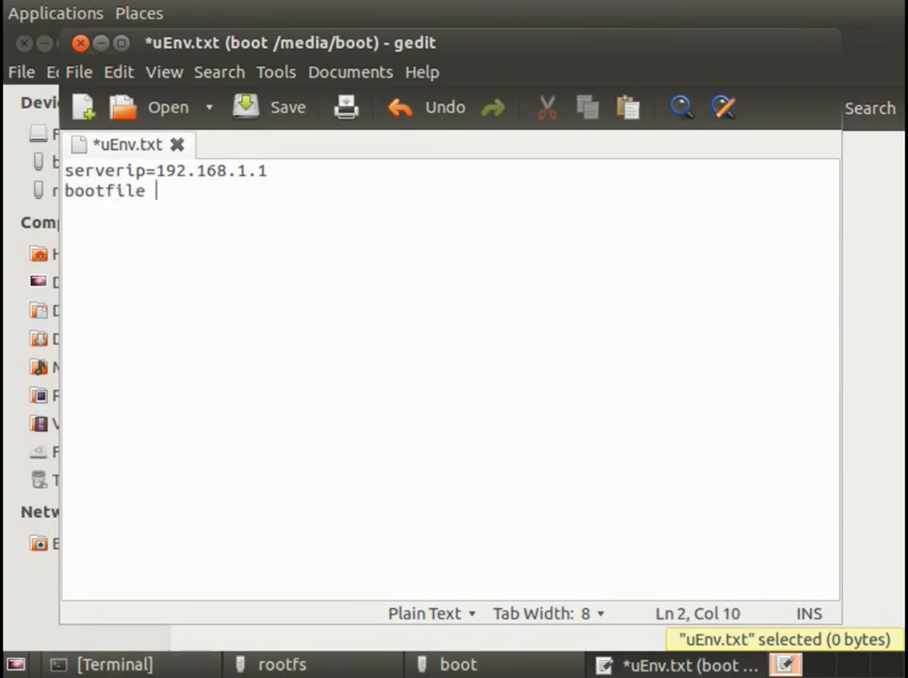
type("=uImage")
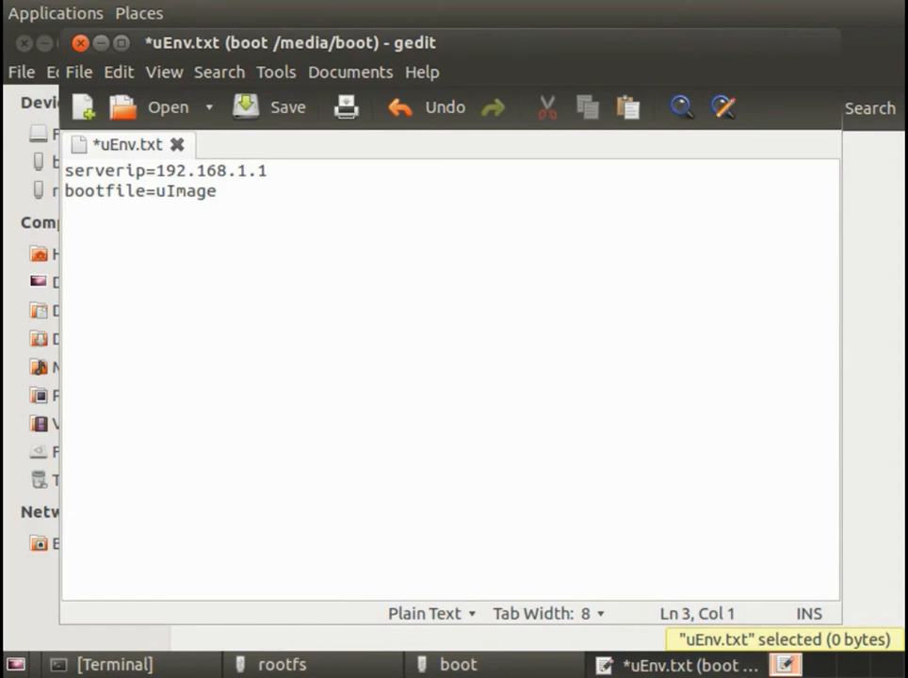
type("uenvcmd")
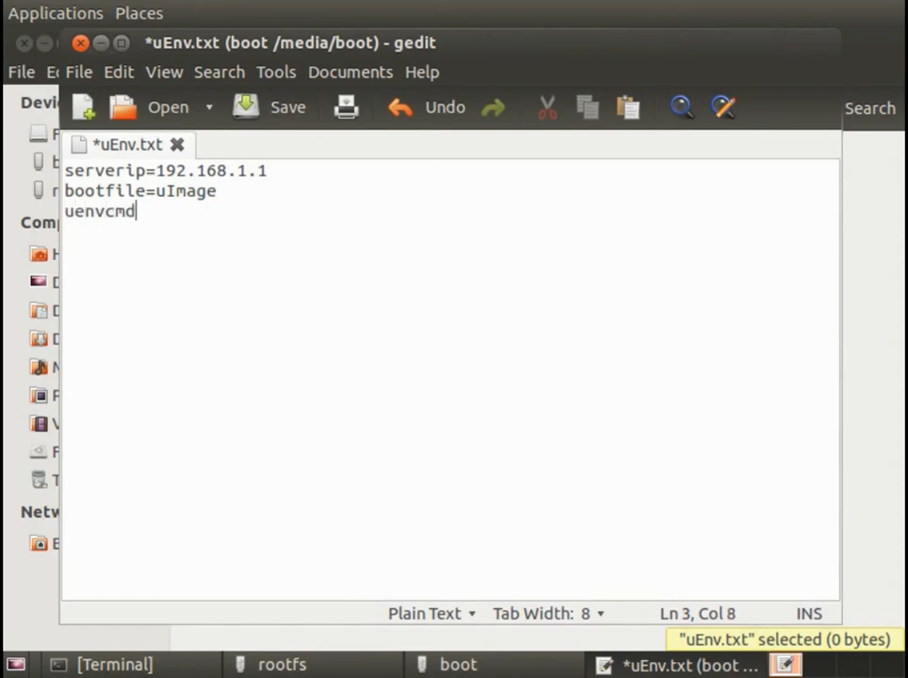
type("=")
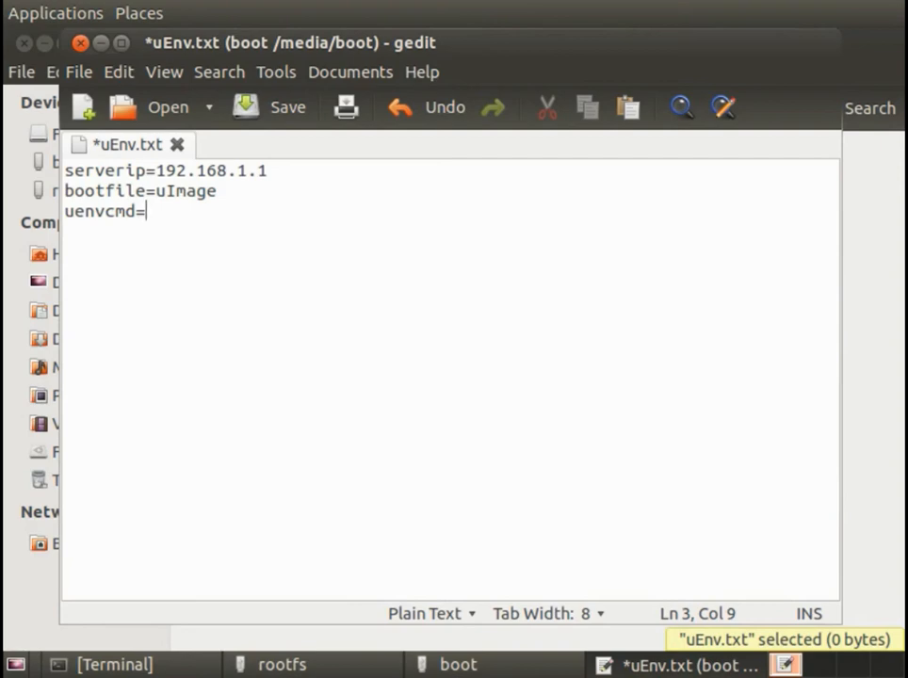
mouse_move(45, 664)
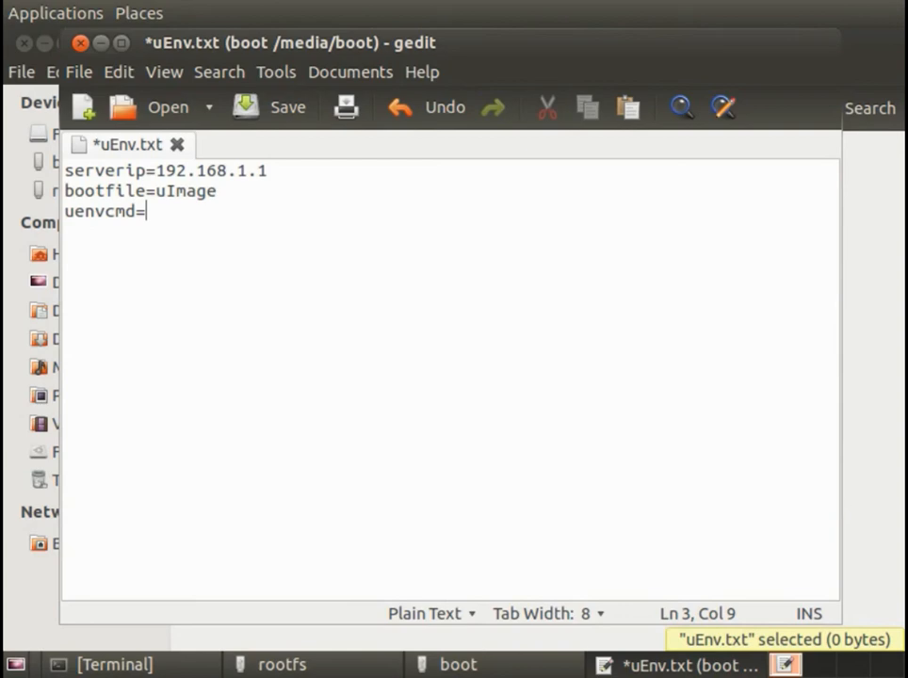
mouse_move(244, 224)
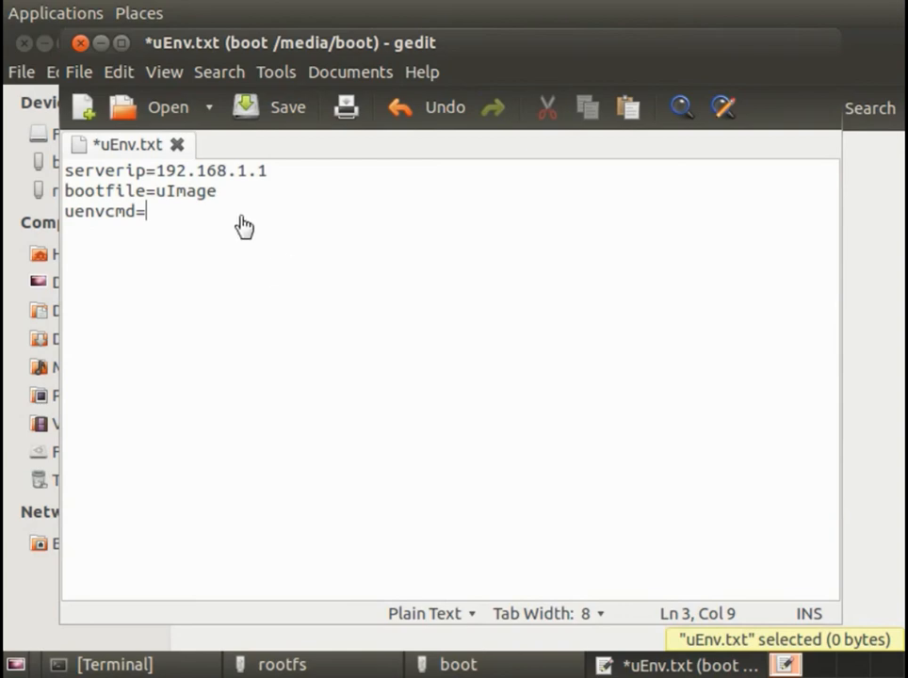
type("tftp")
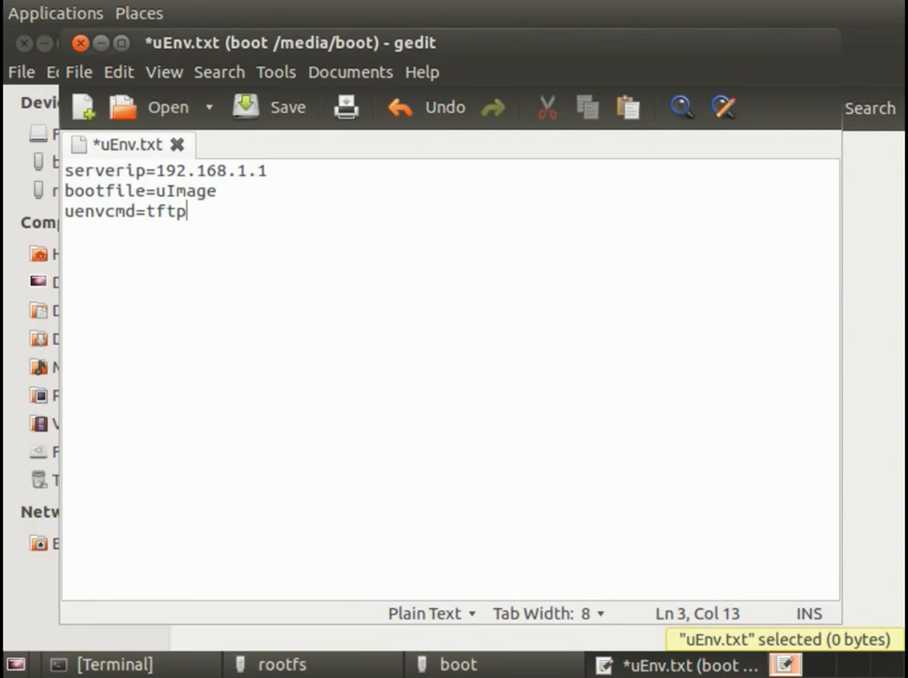
type(";boot")
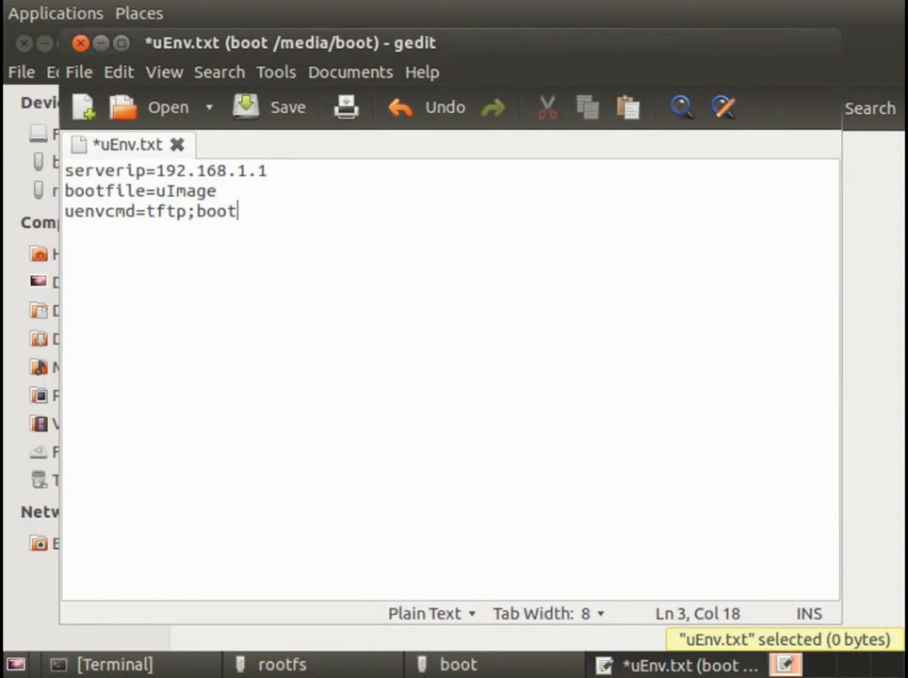
type("m")
type("i")
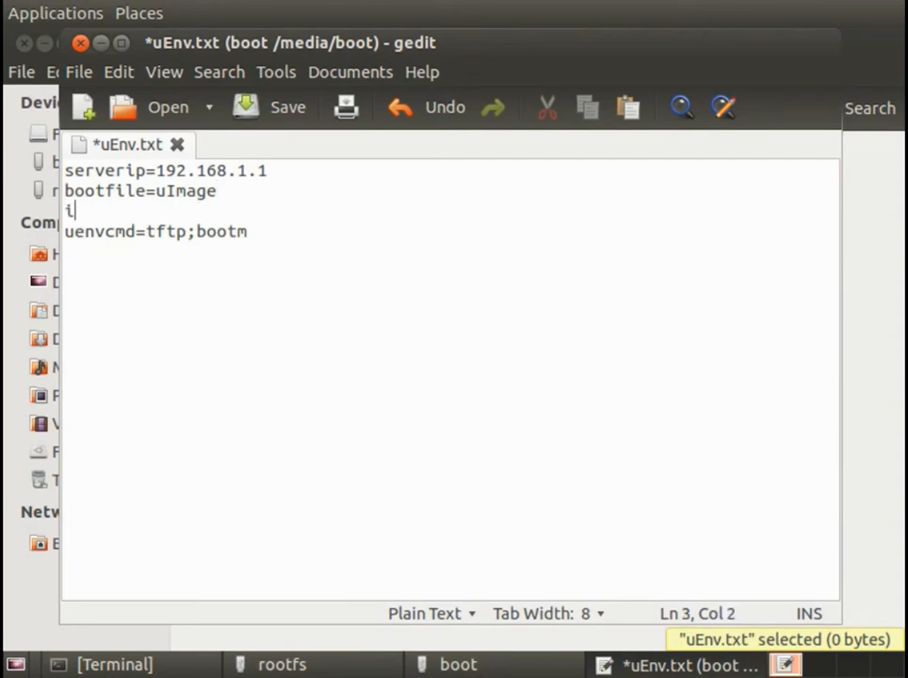
Step: Add the line ipaddr=192.168.1.2 to uEnv.txt
type("paddr=")
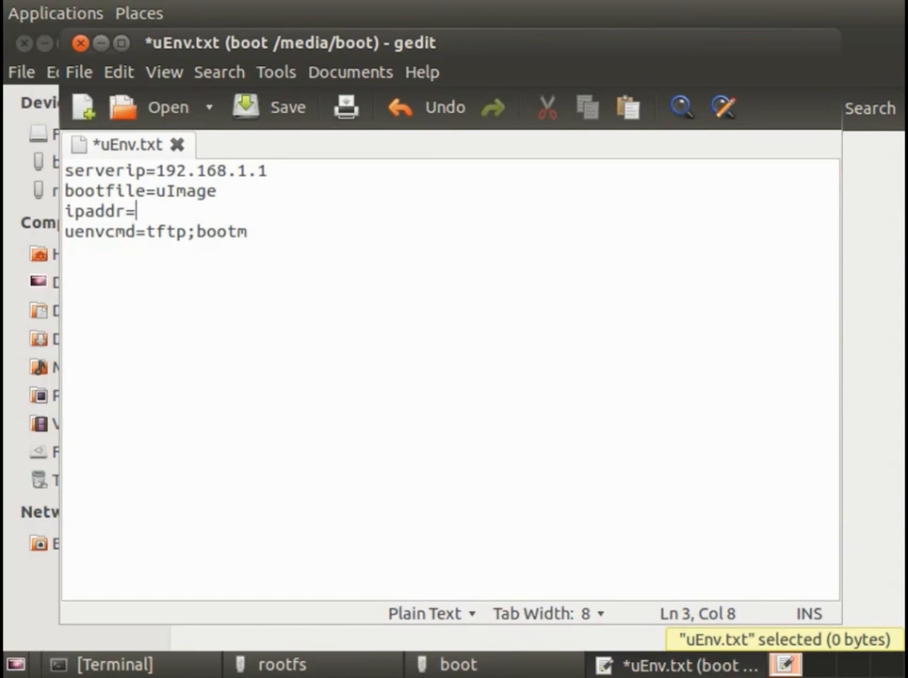
type("192")
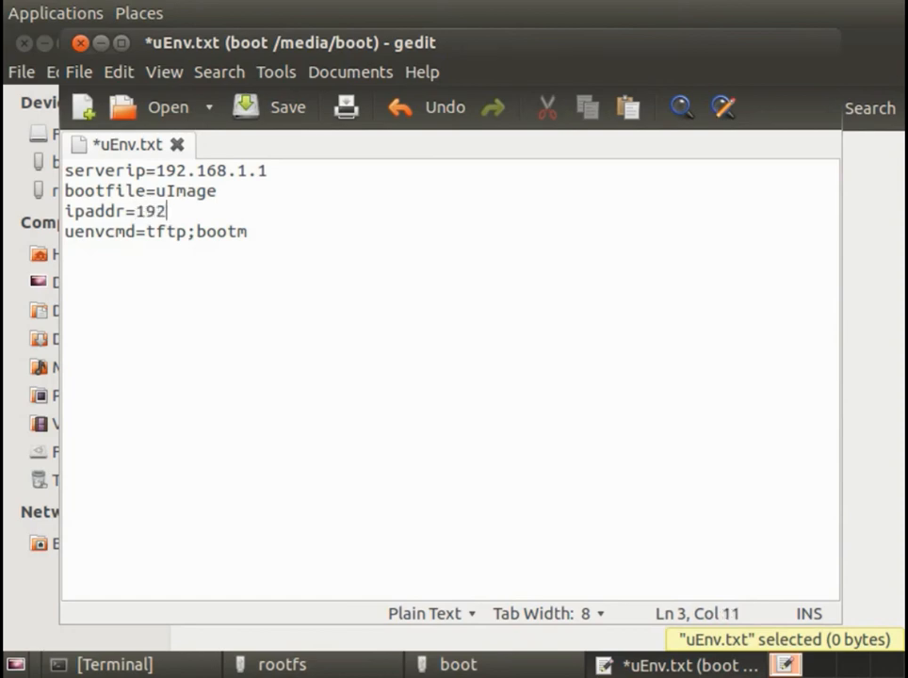
type(".168.1.")
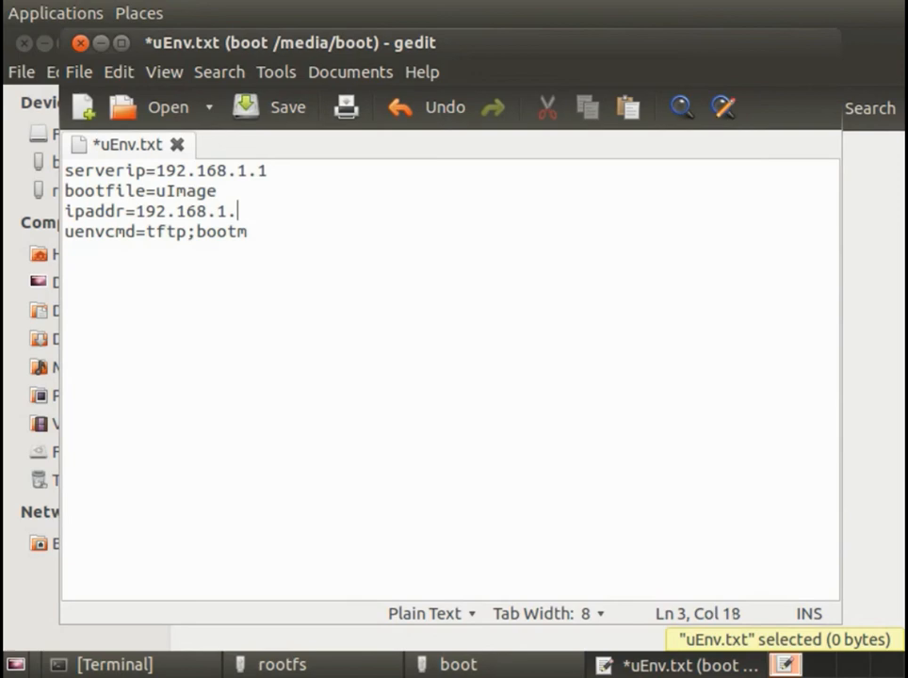
type("2")
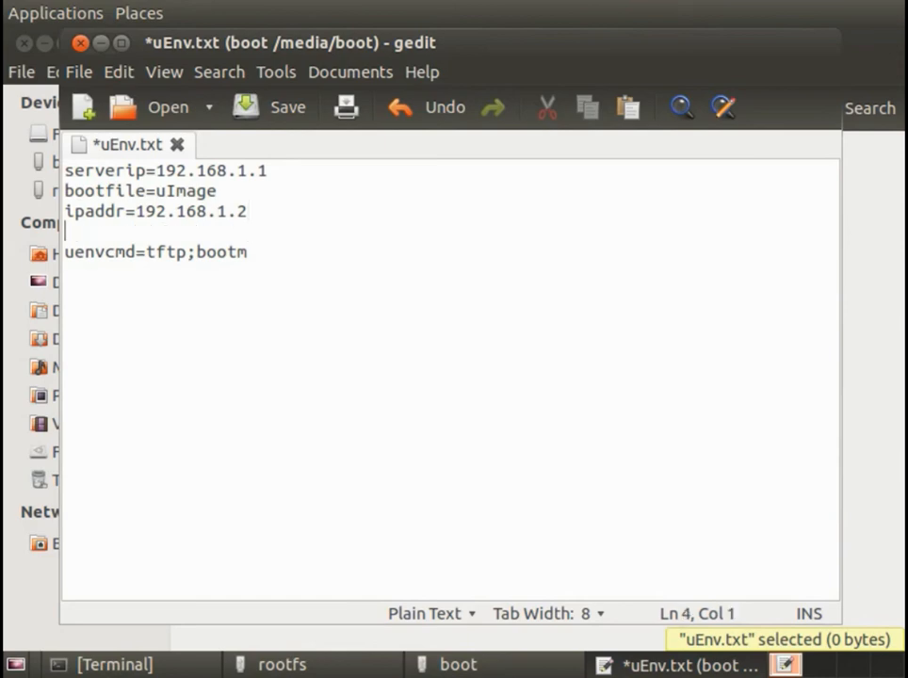
Step: Add bootargs=console=ttyO0,115200n8 root=/dev/mmcblk0p2 and save uEnv.txt
type("boota")
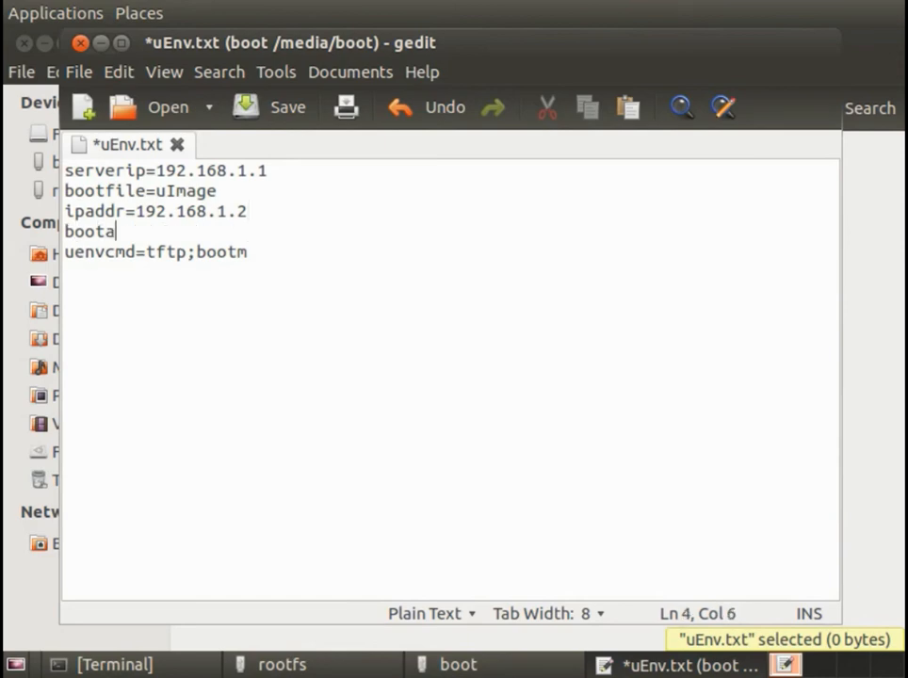
type("rgs")
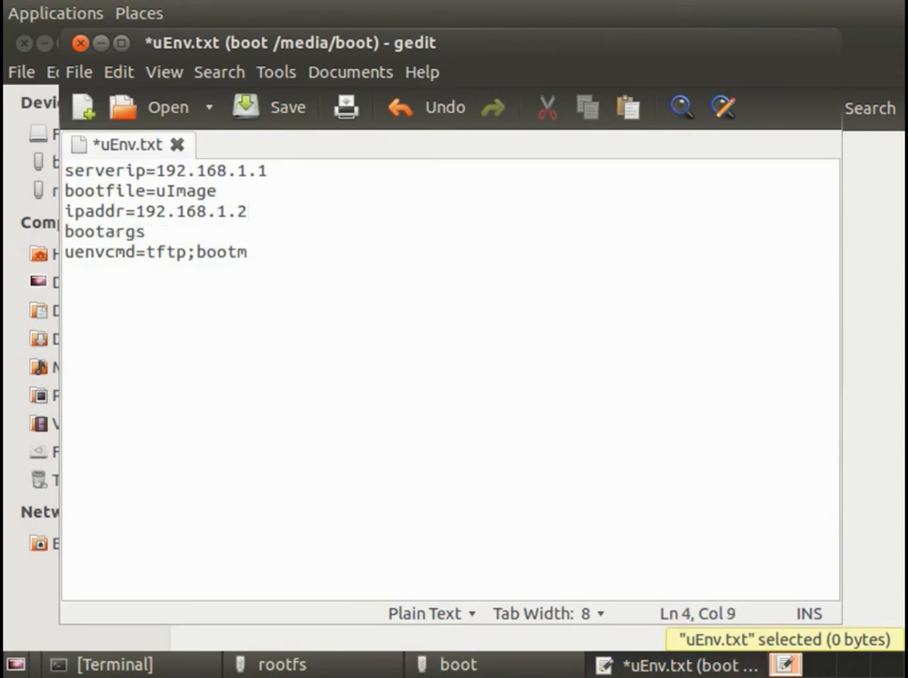
type("=")
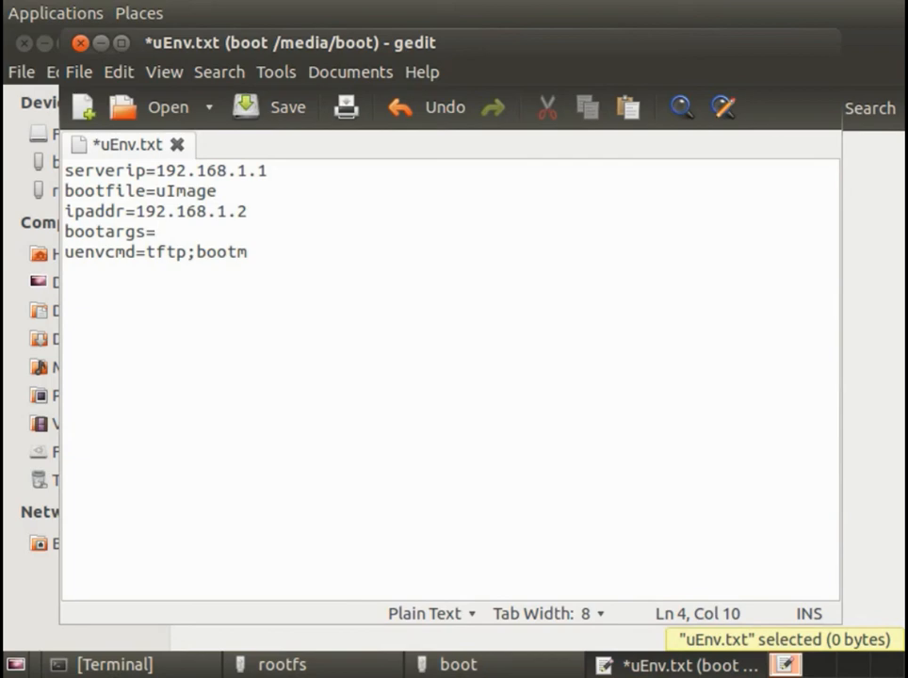
type("con")
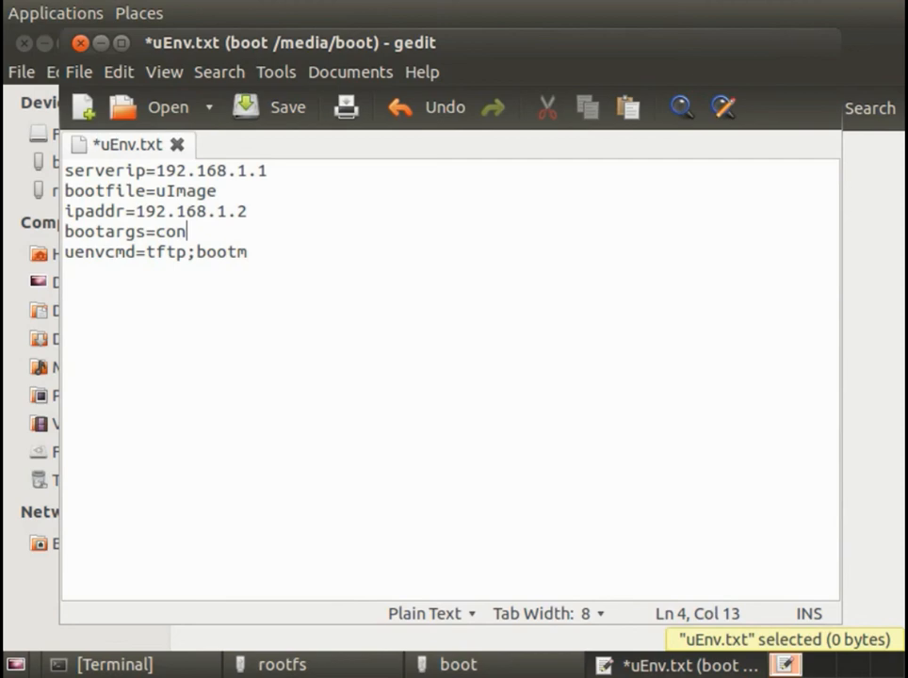
type("sole=ttyO0,115200n8 root=/dev/mmcblk0p2")
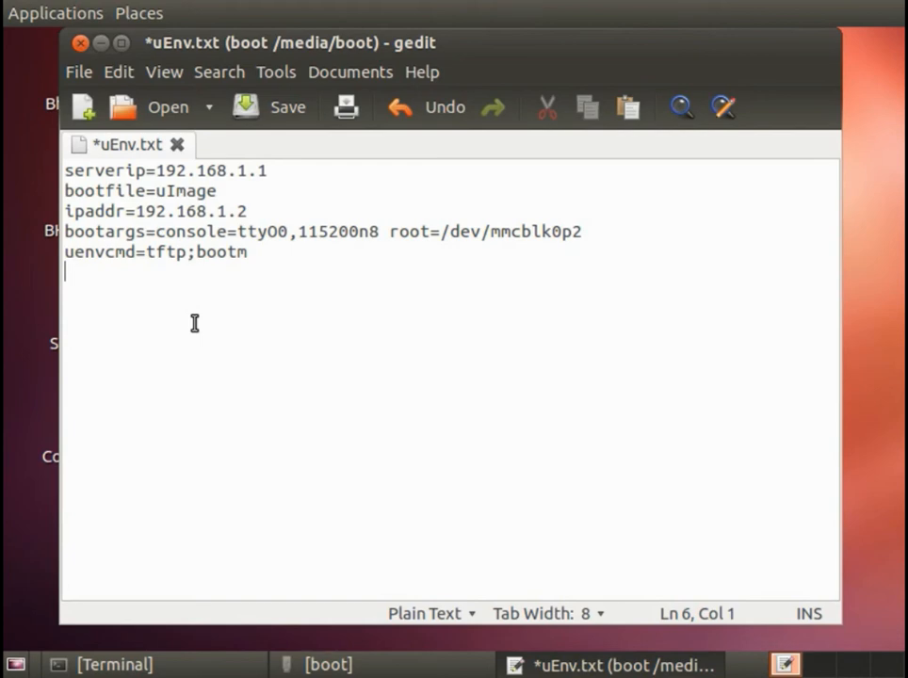
mouse_move(266, 180)
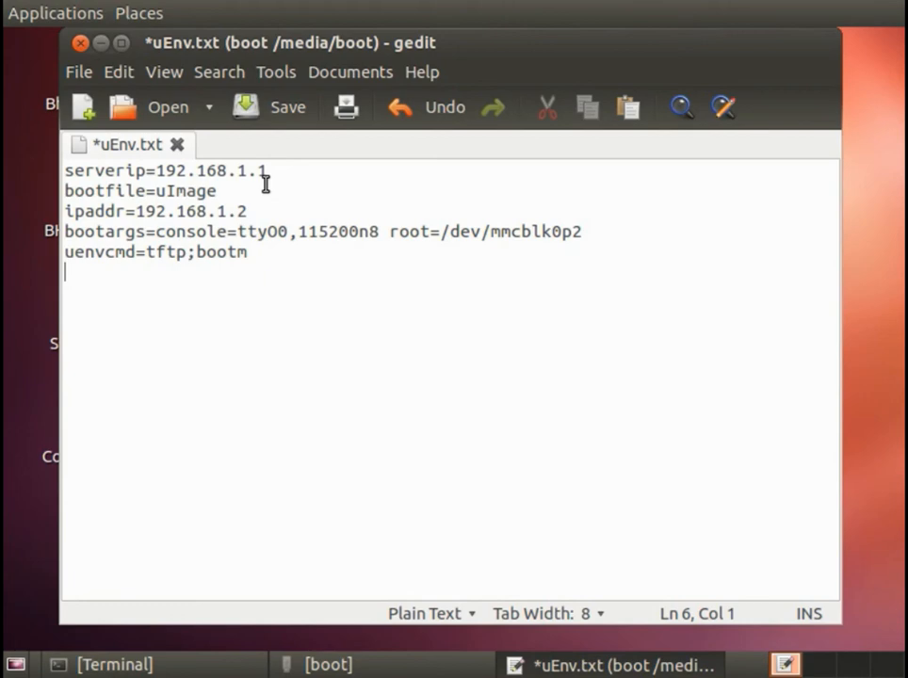
left_click(274, 107)
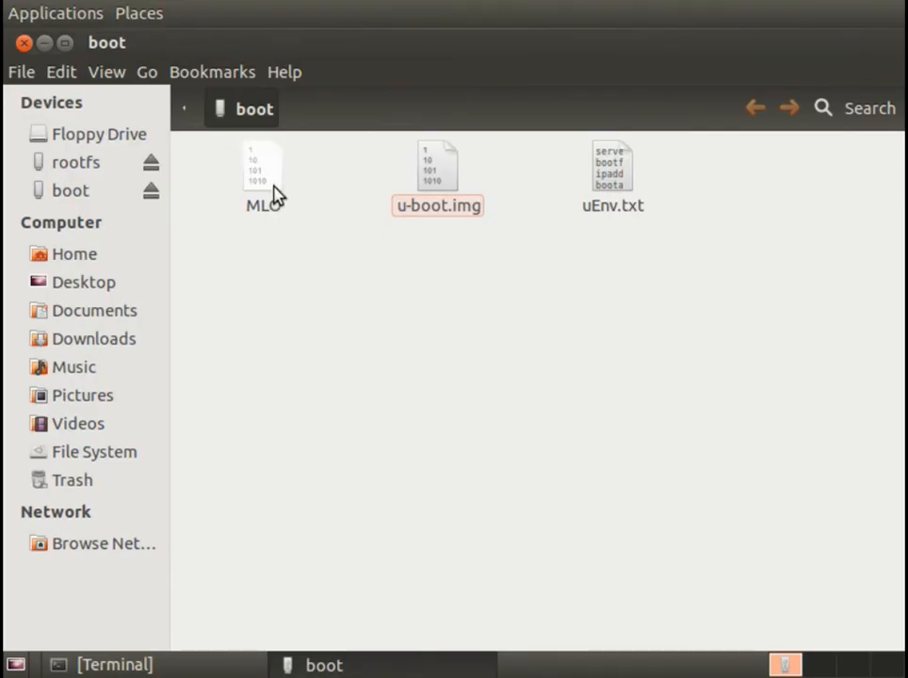
mouse_move(576, 314)
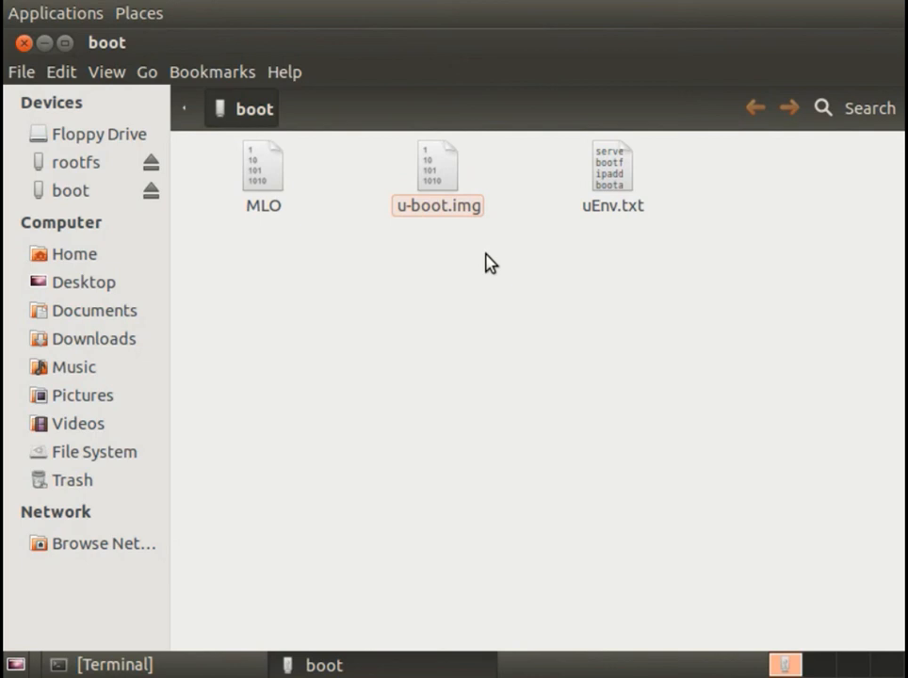
mouse_move(44, 45)
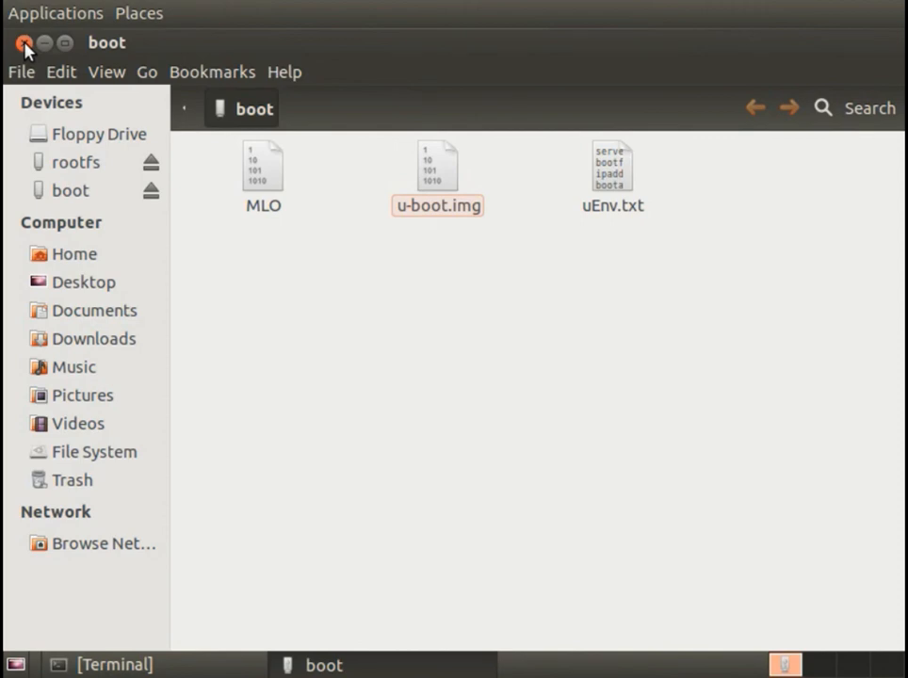
Step: Close the boot folder window showing MLO, u-boot.img and uEnv.txt
left_click(16, 47)
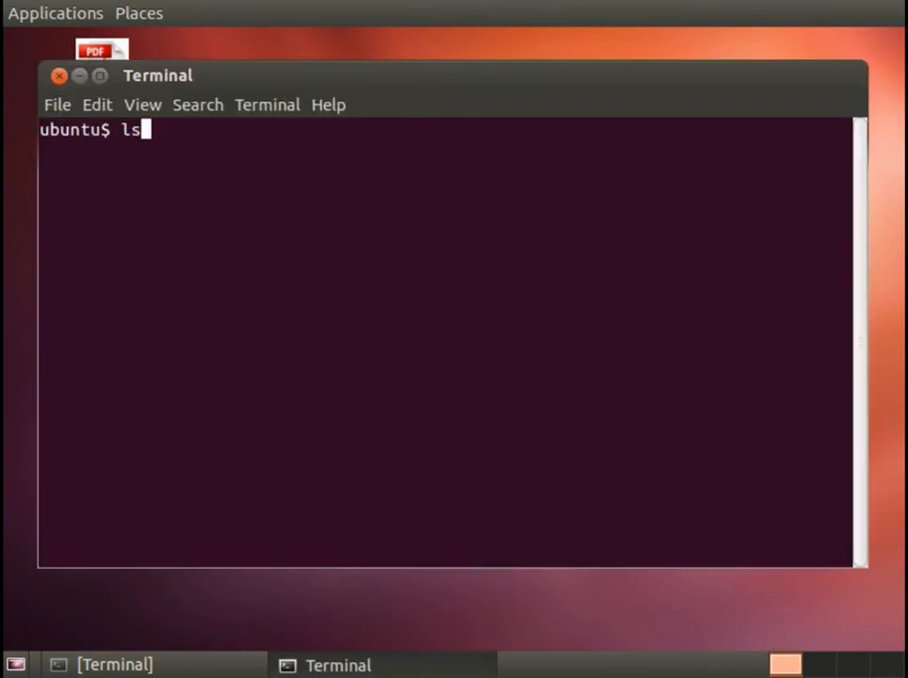
Step: List /tftpboot to confirm uImage, then eject the card with sudo eject /dev/sdb
type("/tftpboot/")
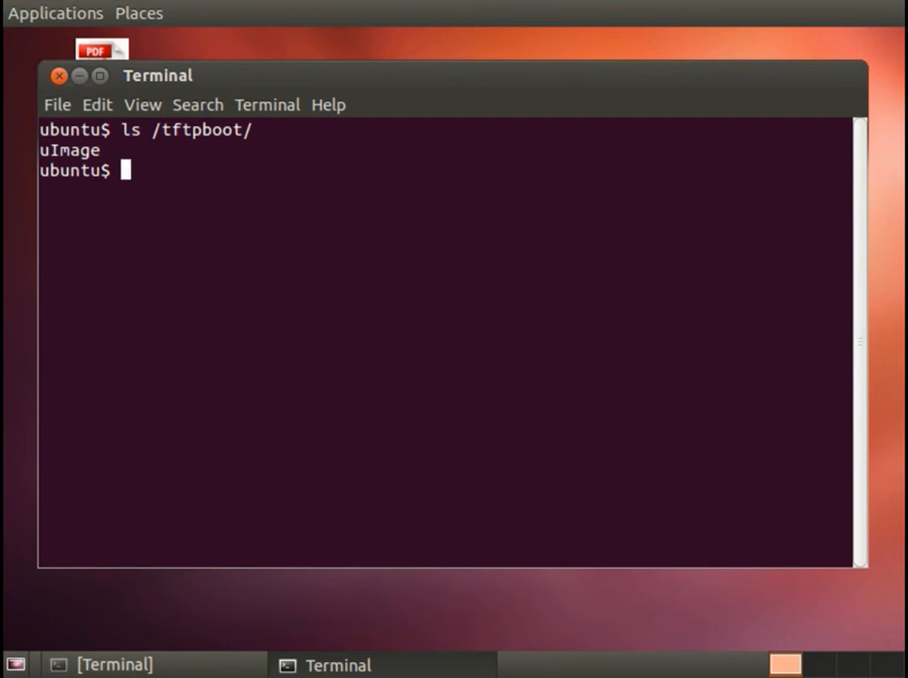
mouse_move(56, 89)
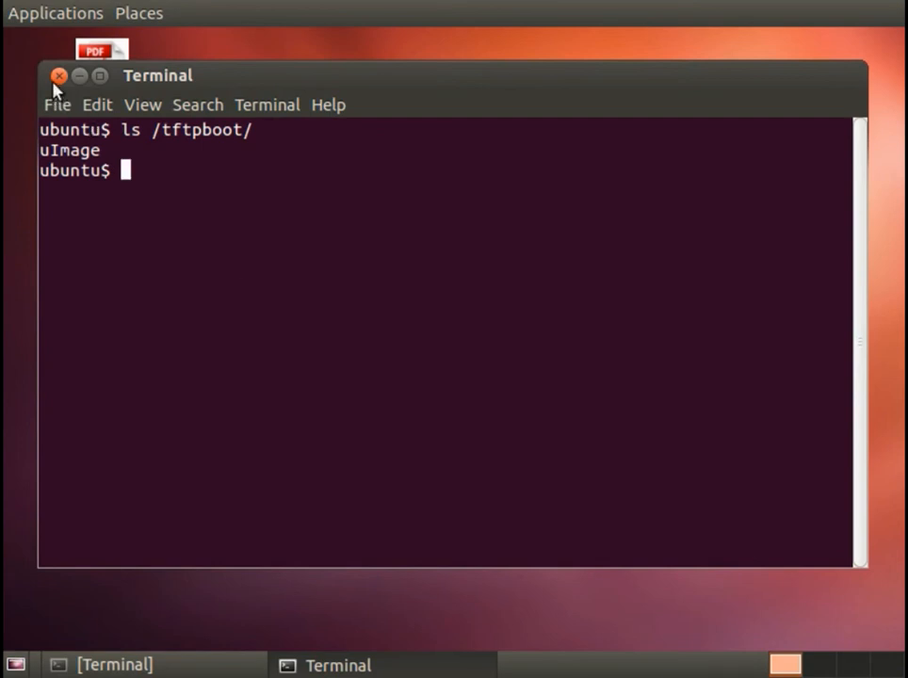
mouse_move(328, 271)
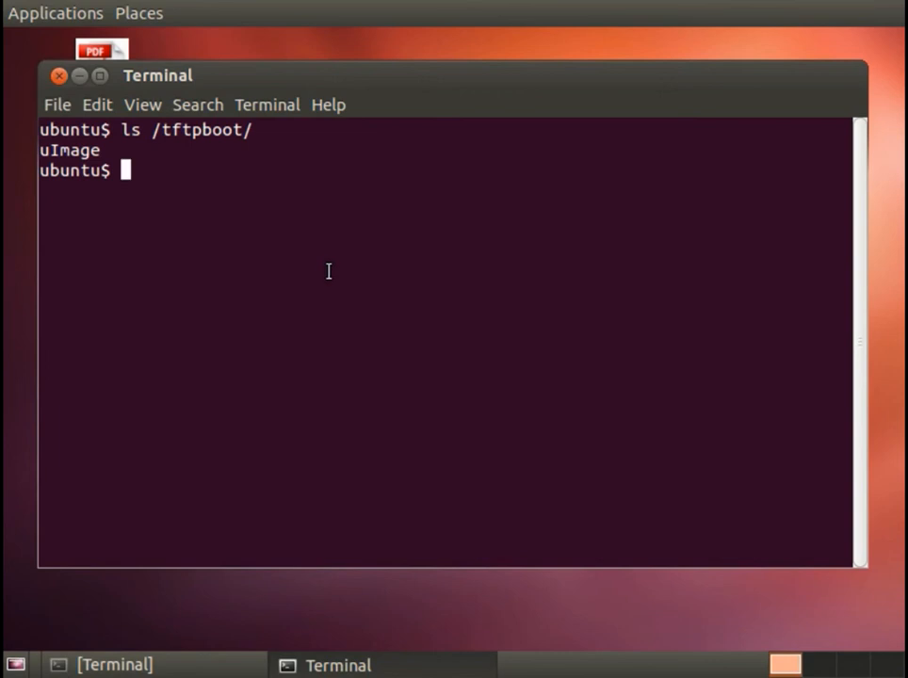
type("sudo eject /")
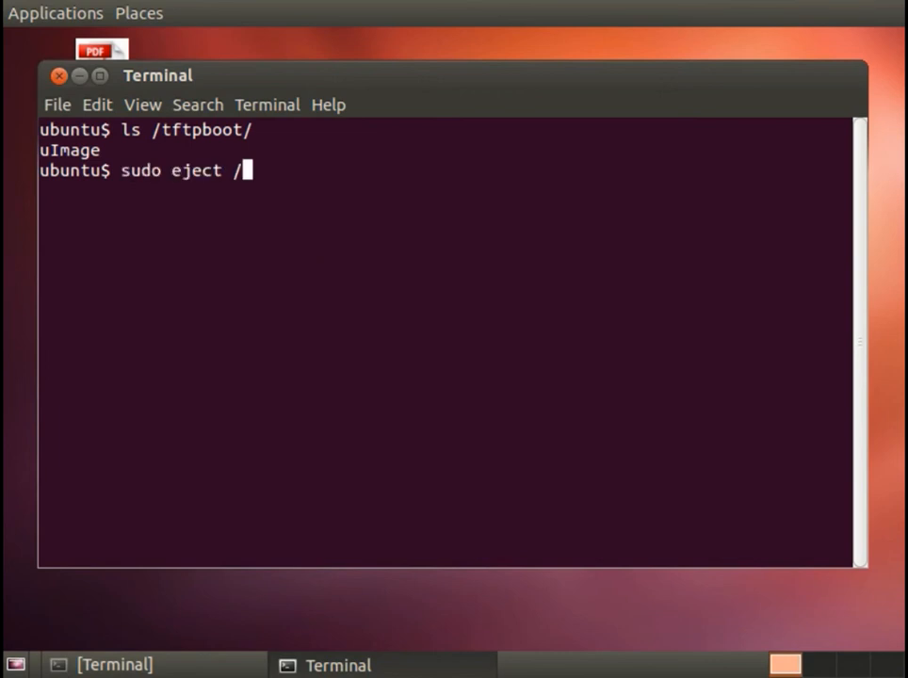
type("dev/sdb")
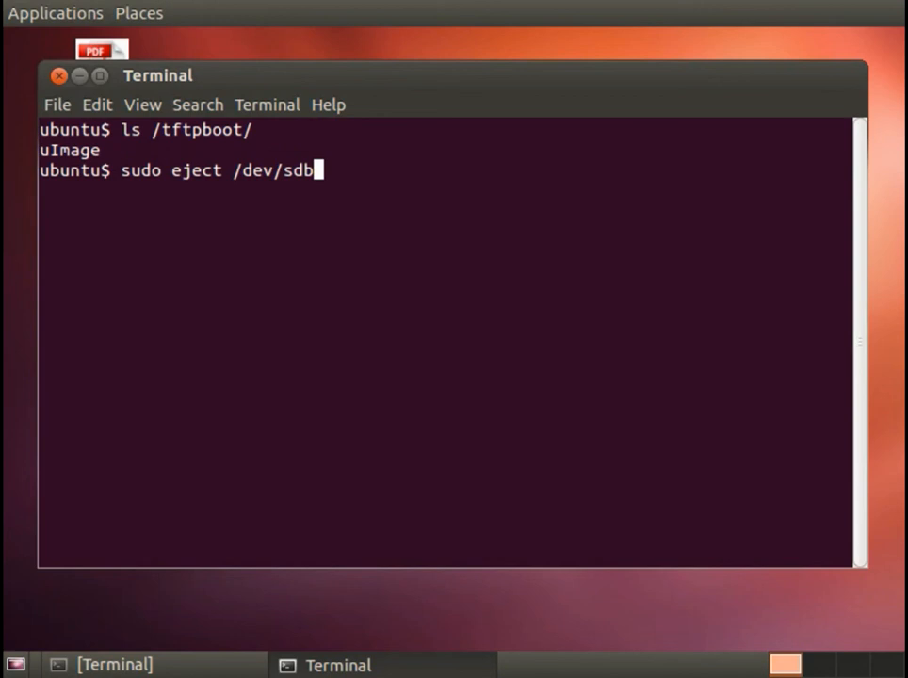
key("Return")
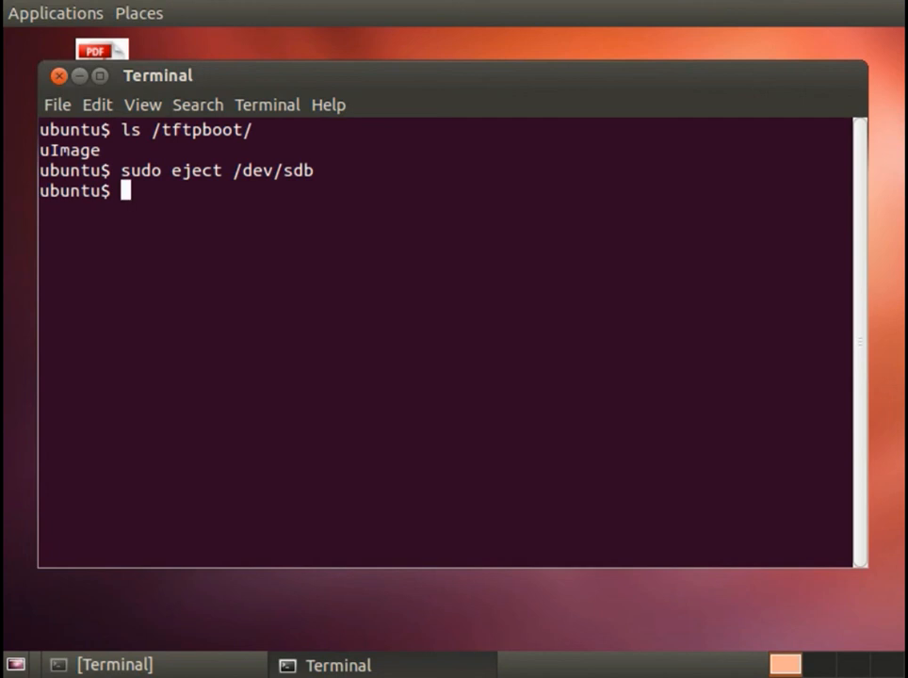
mouse_move(232, 658)
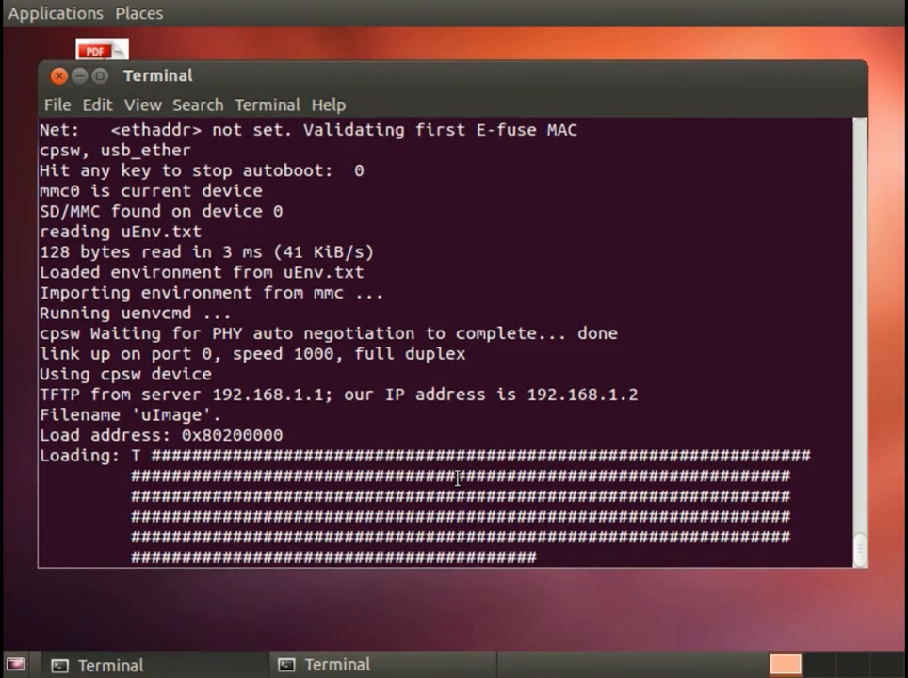
Step: Scroll the serial log through U-Boot's TFTP uImage load and Linux booting to bootlogd
scroll("down", 3)
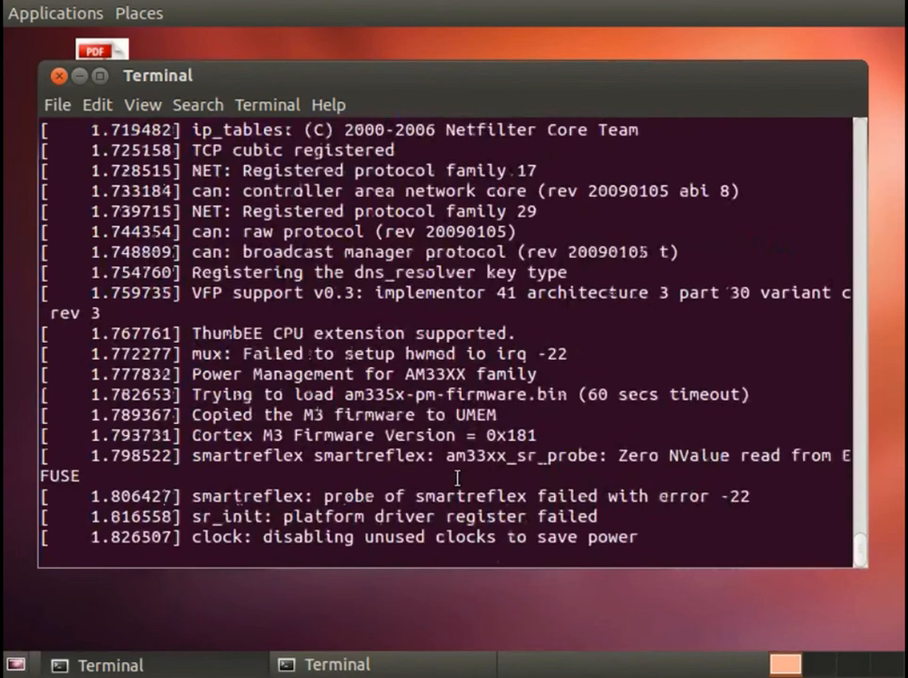
scroll("down", 3)
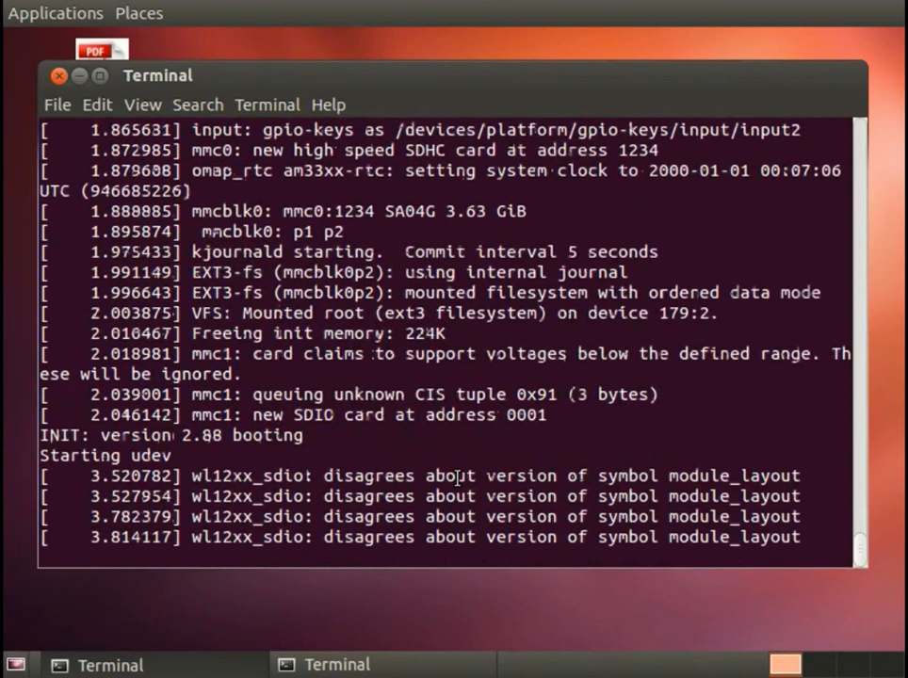
scroll("down", 3)
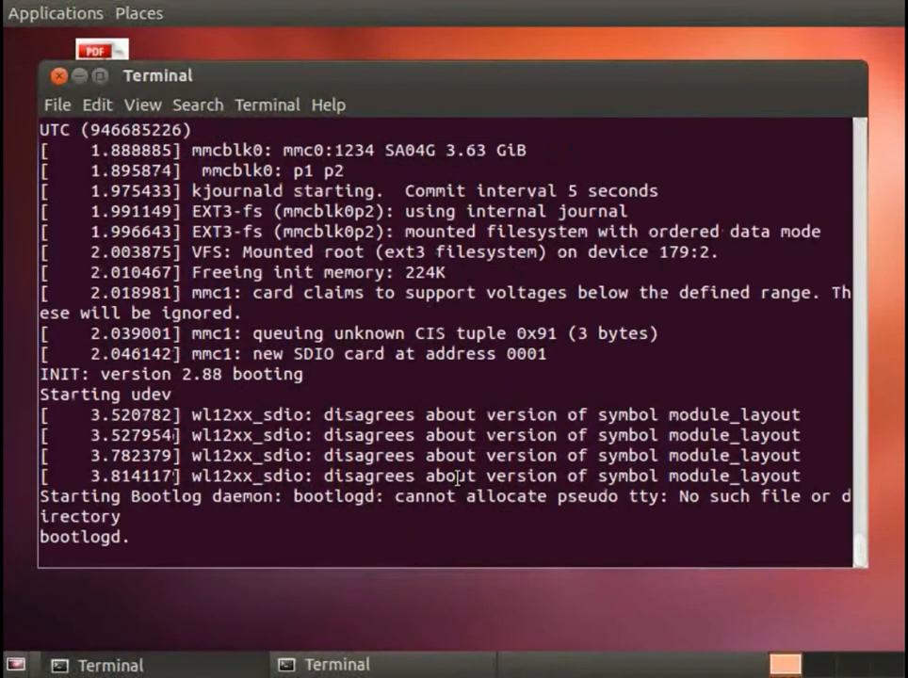